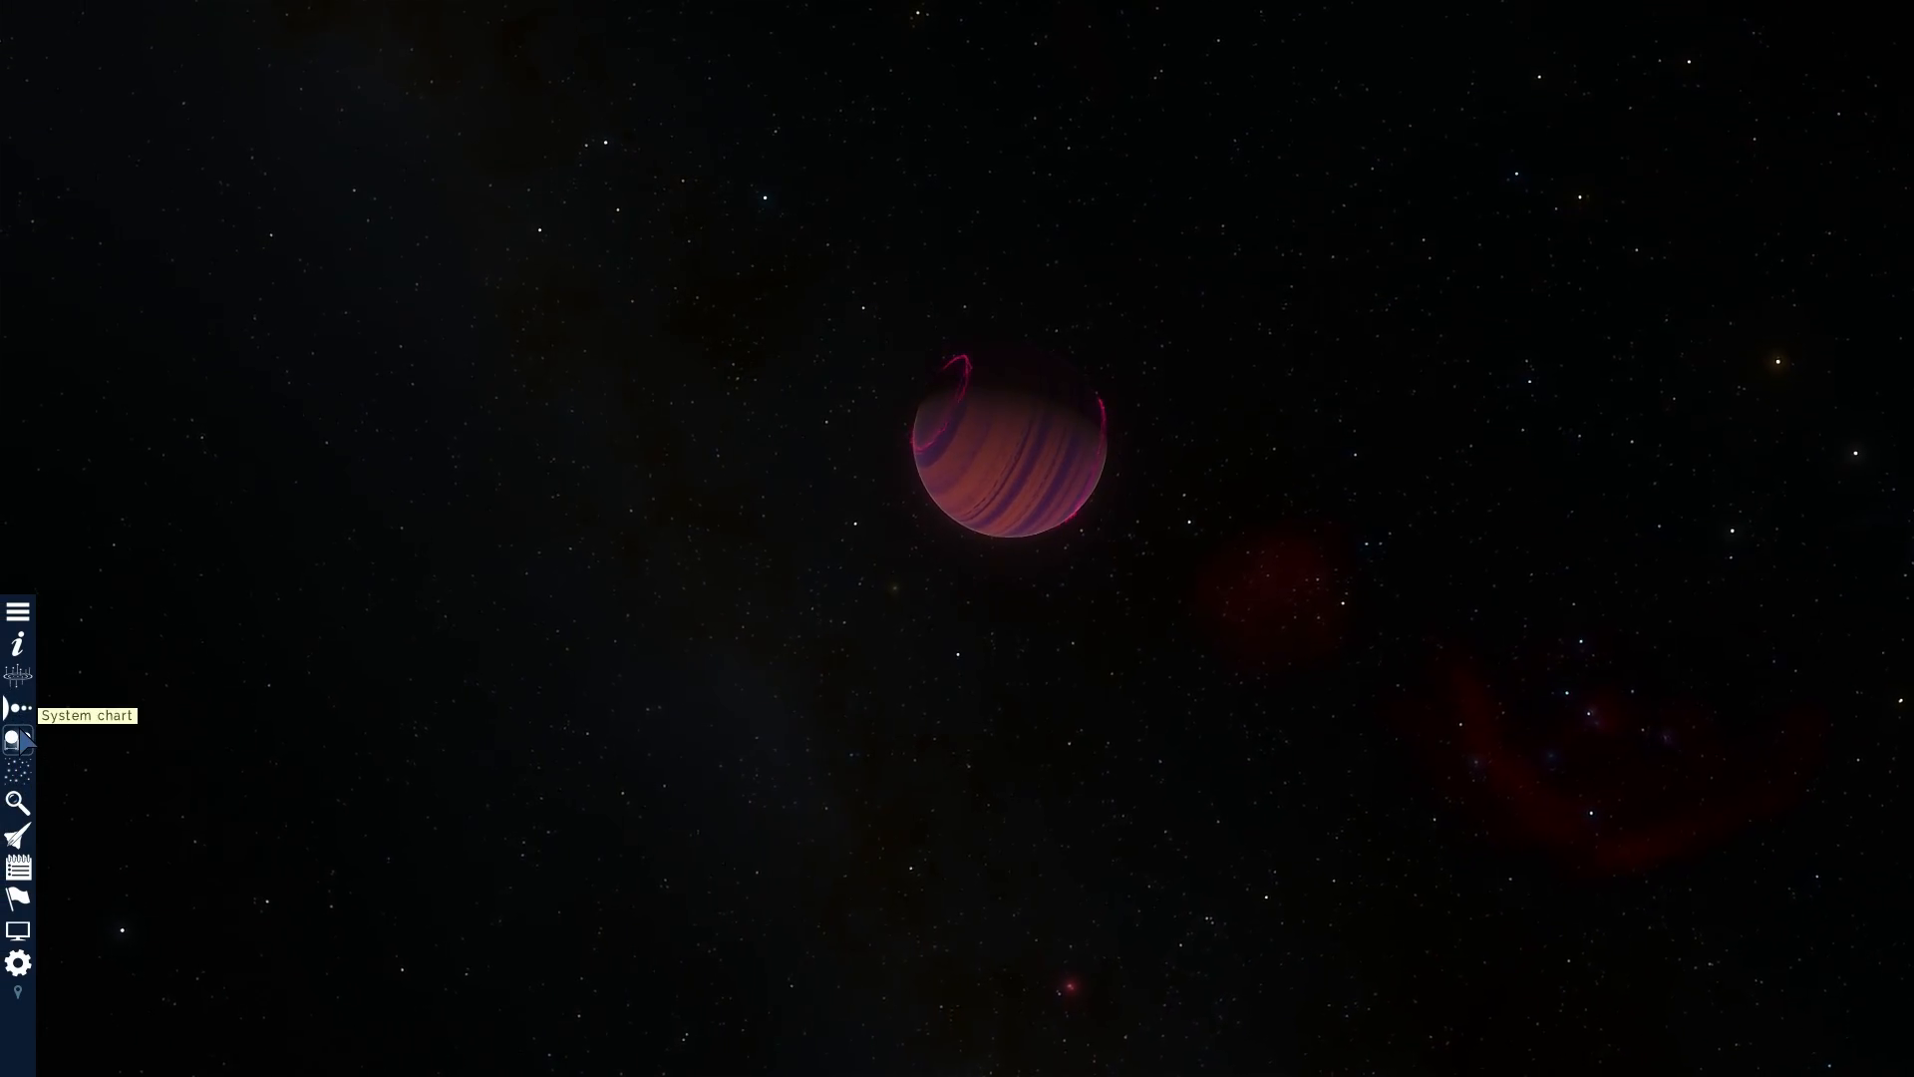
Show the System chart and pull back until all the nested orbits are visible
left_click(18, 708)
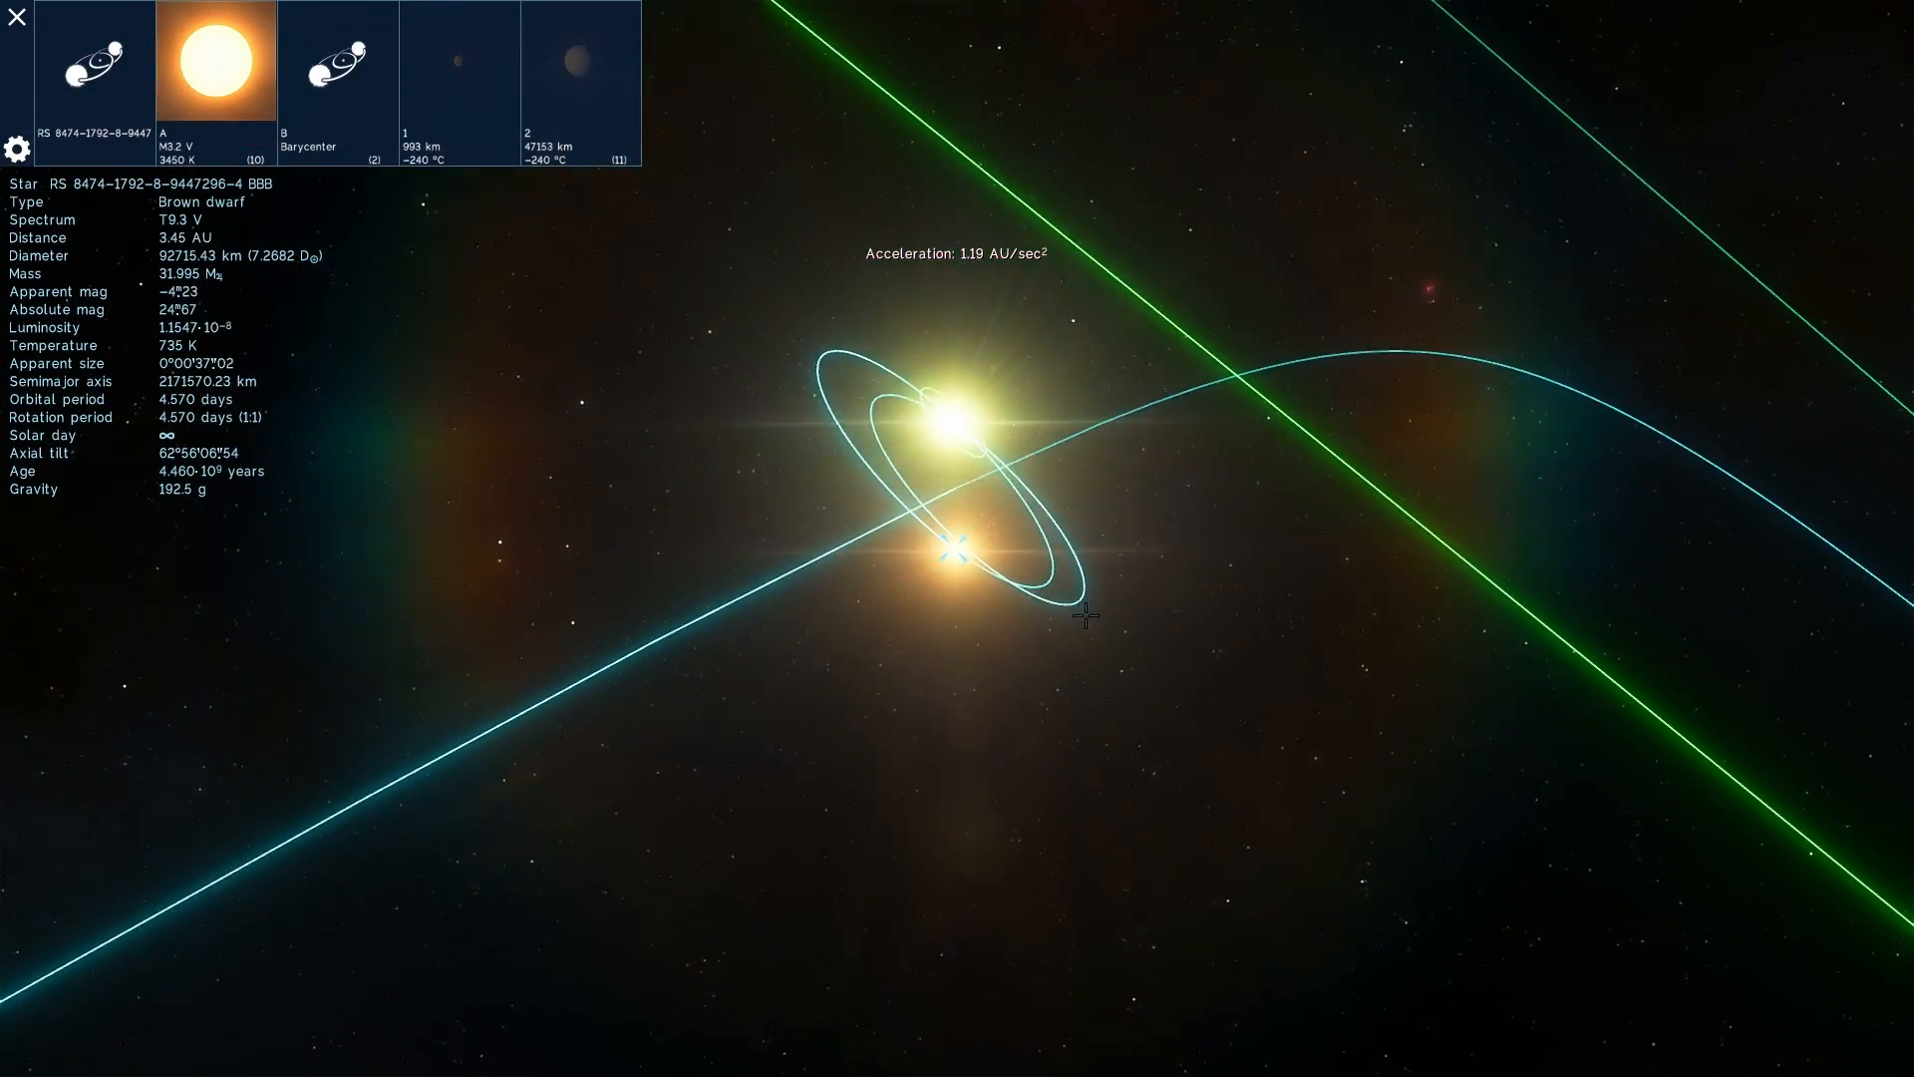
scroll("down", 3)
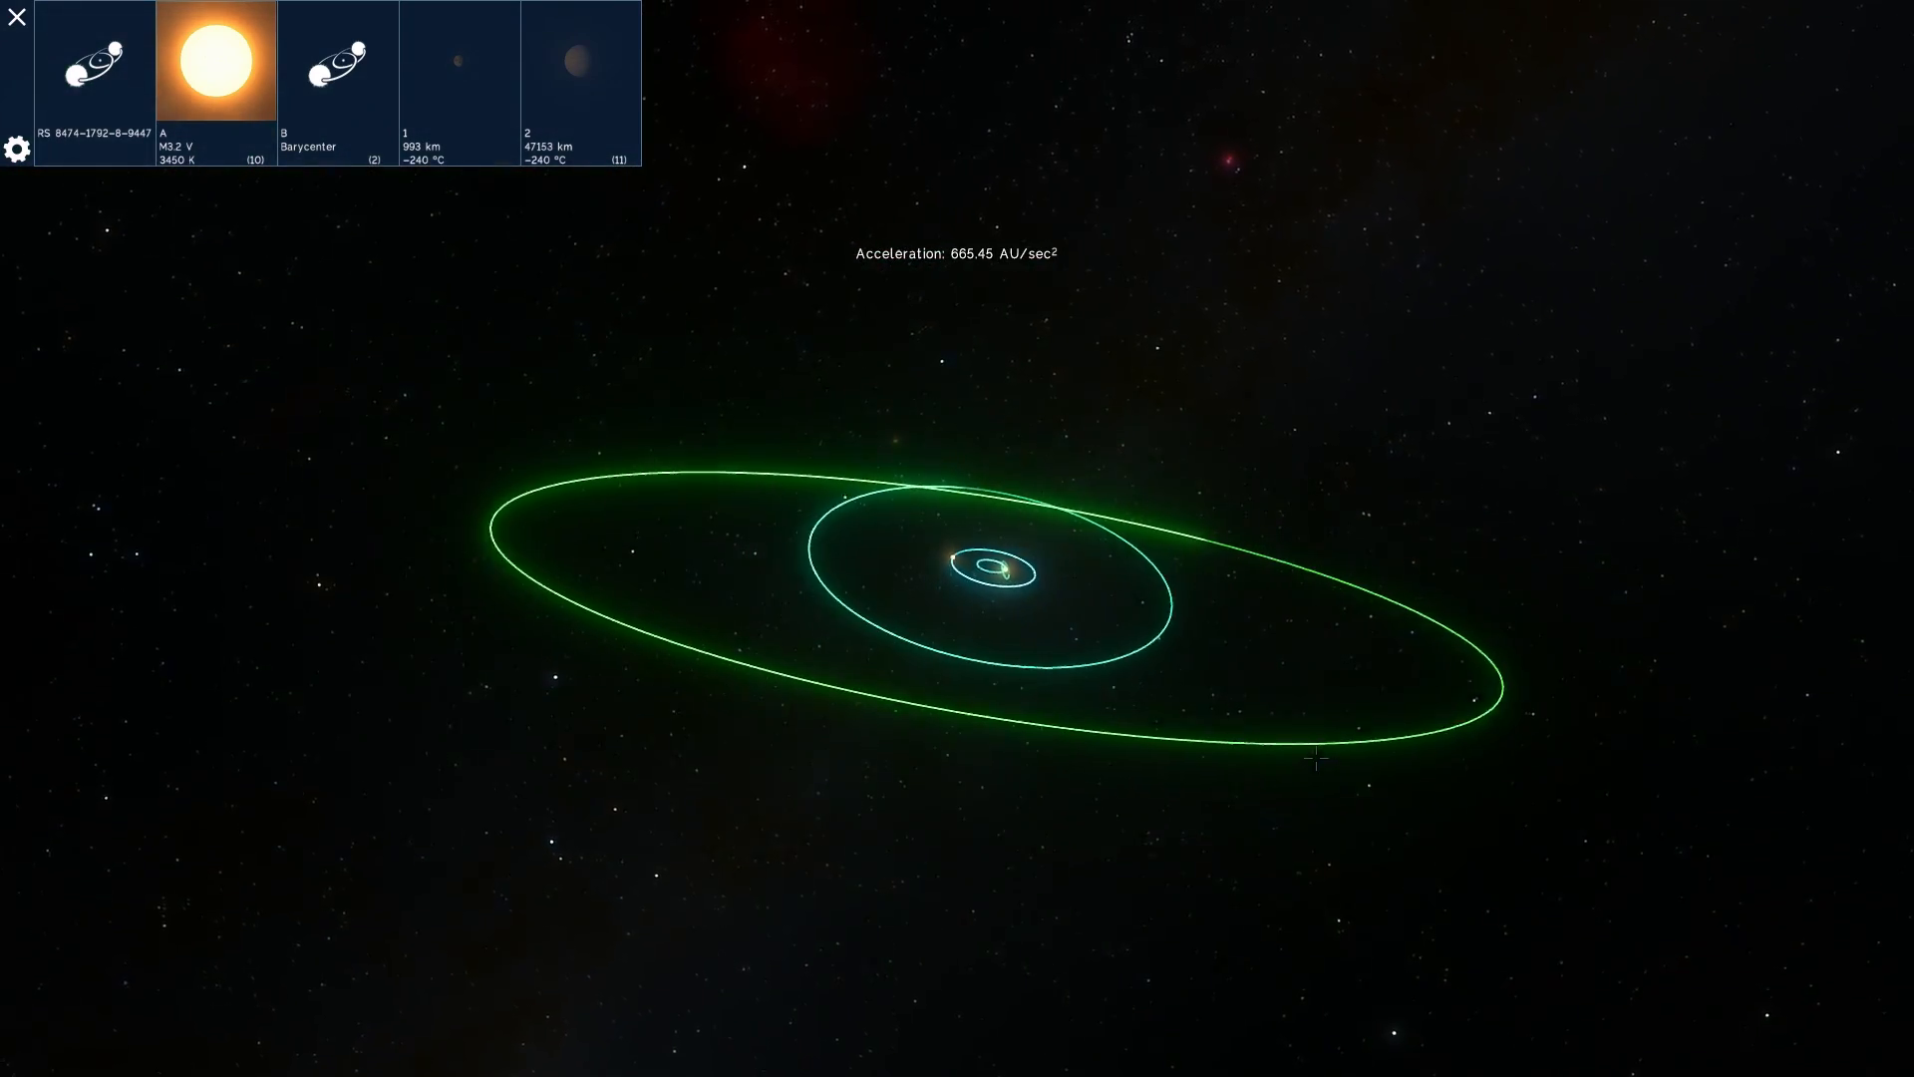
scroll("down", 3)
type("Earth")
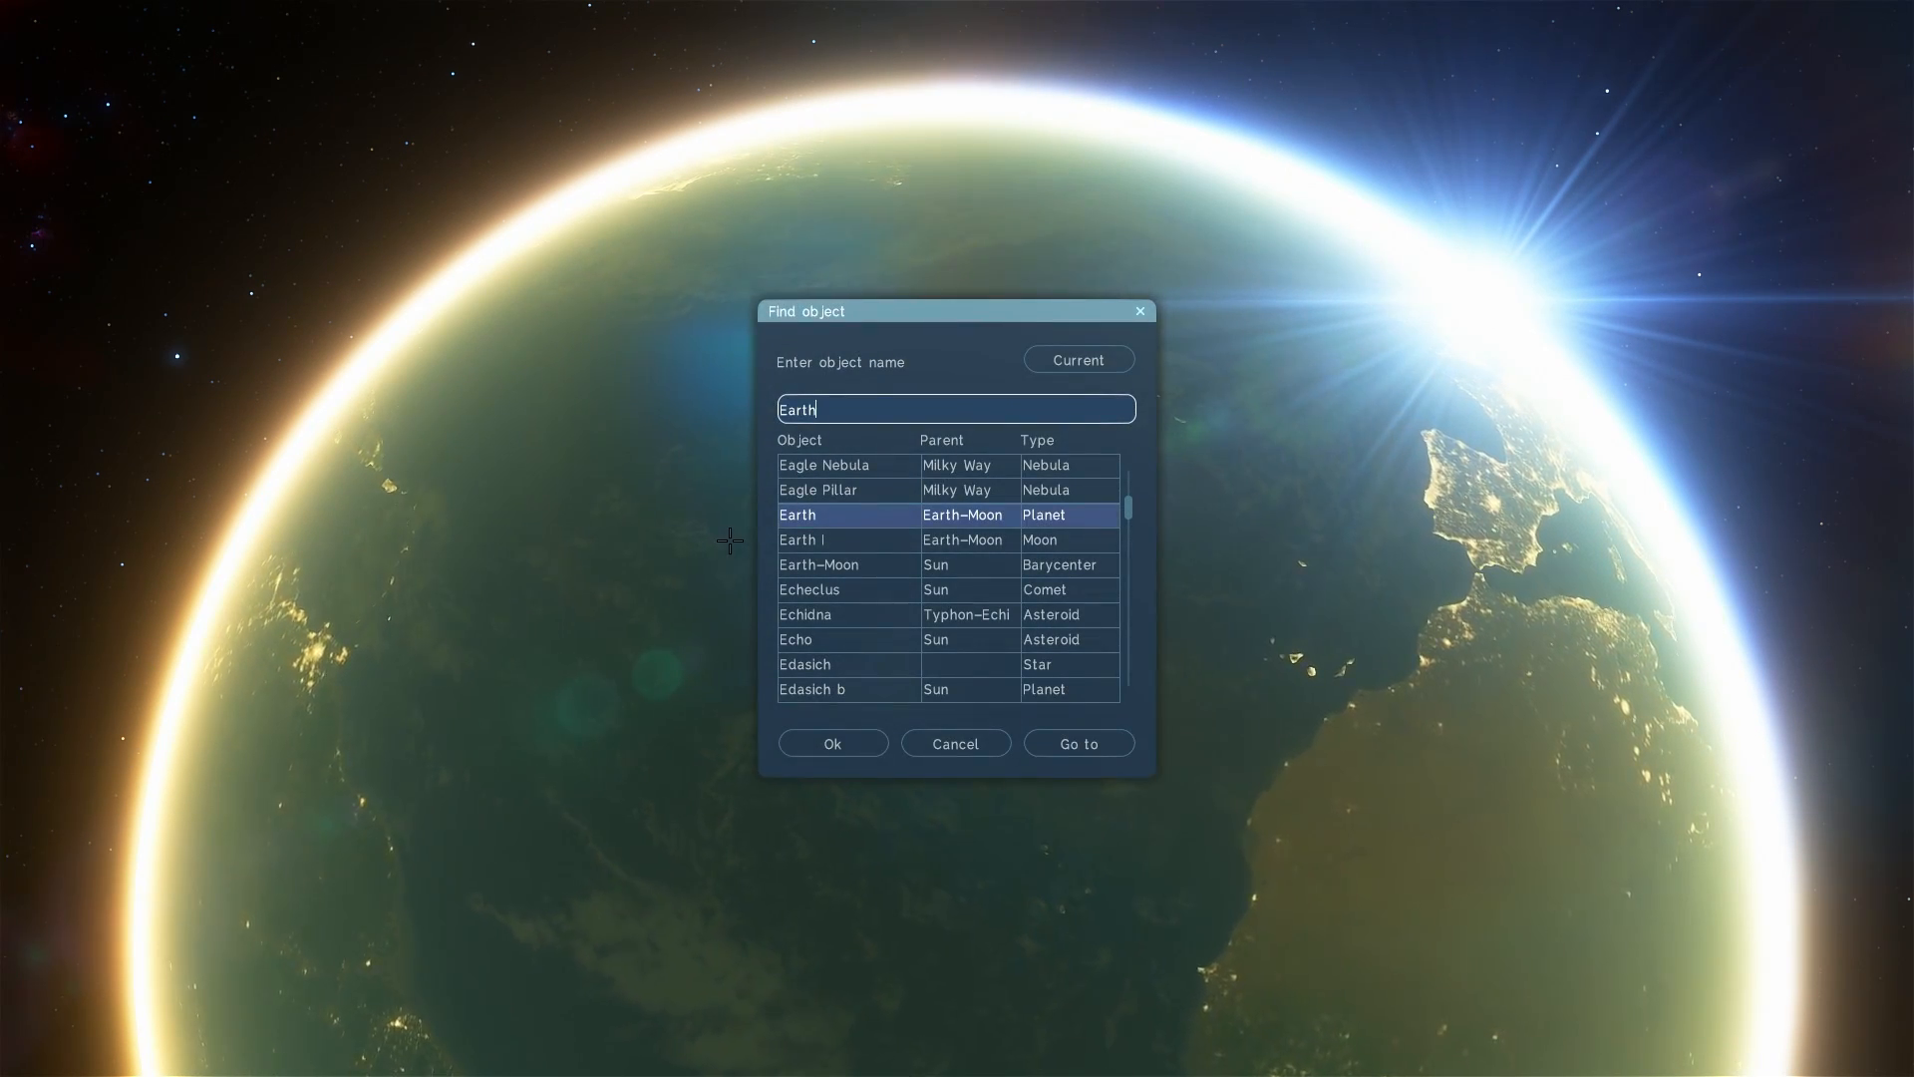
Find 'Luhman 16' and choose it from the search results
type("Luhman 16")
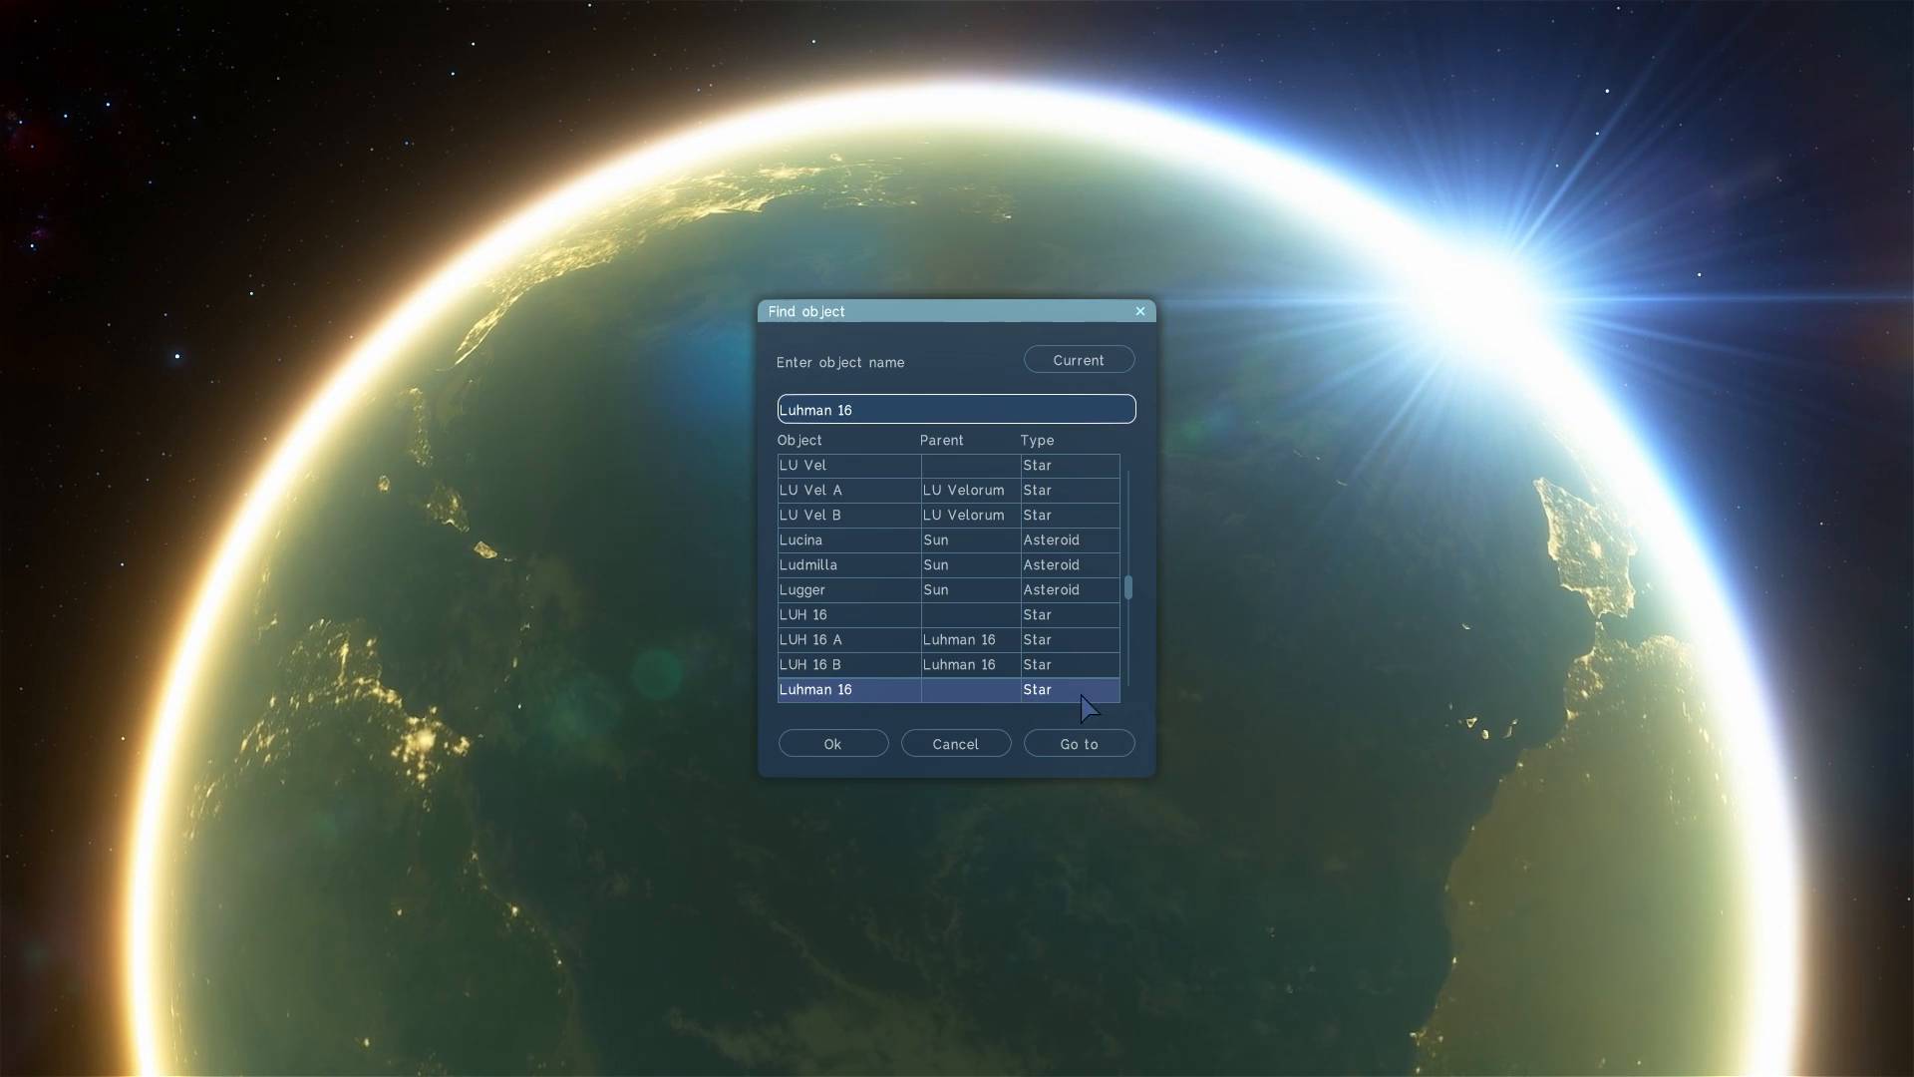
left_click(1077, 742)
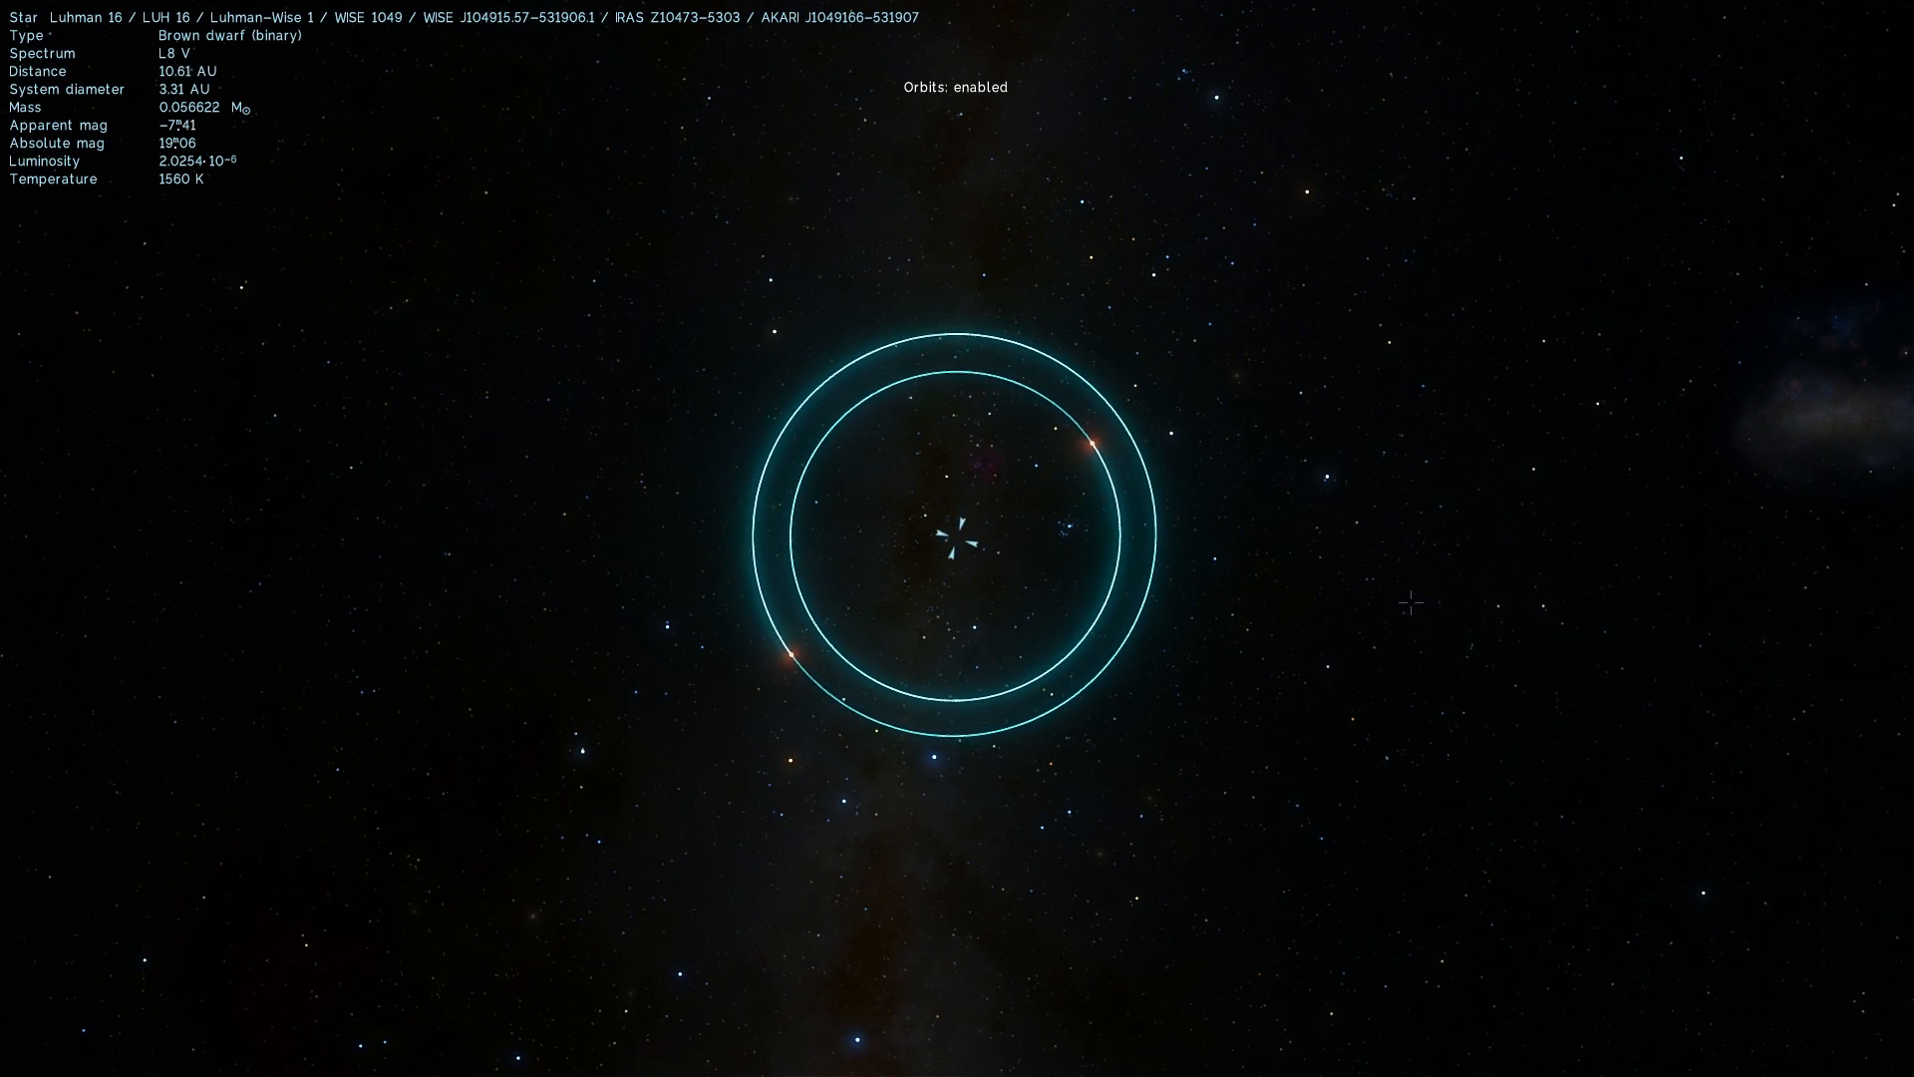
Approach Luhman 16 and accelerate time several times so the two dwarfs move apart
scroll("up", 3)
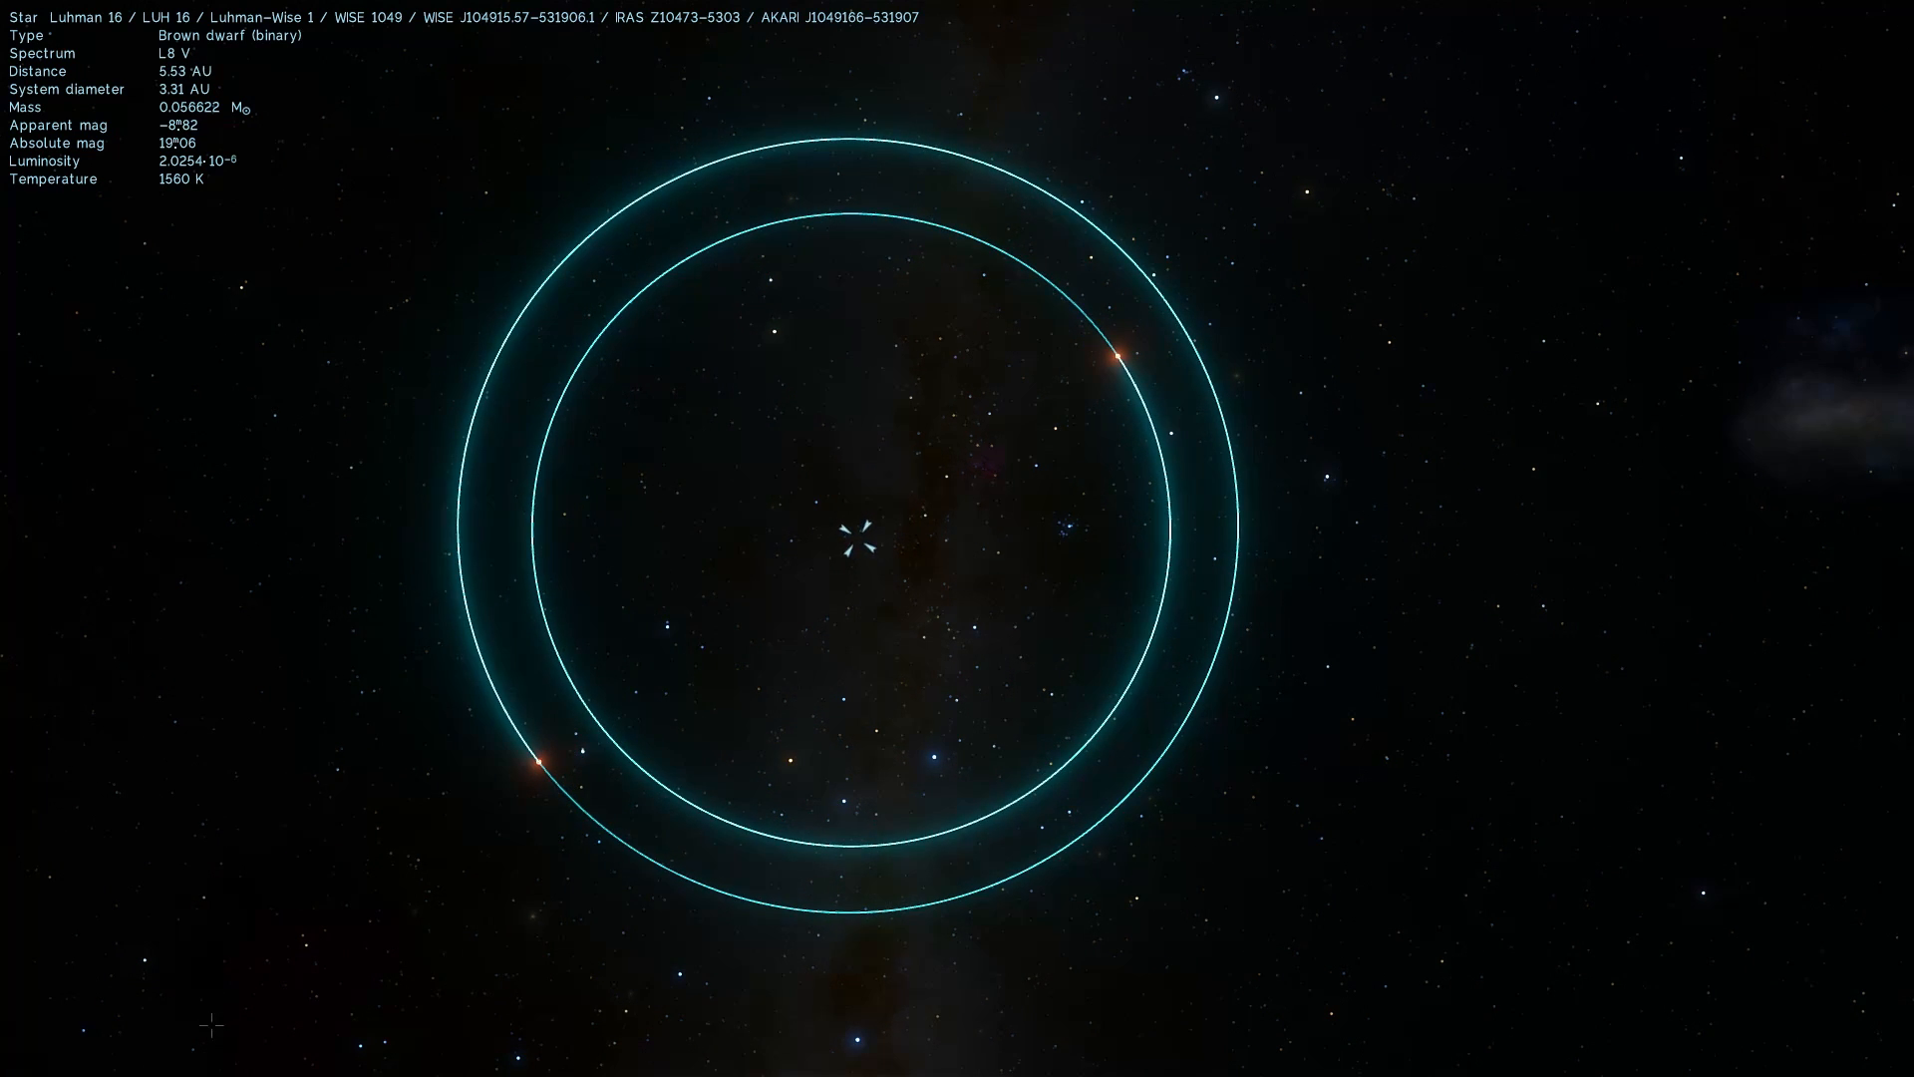
left_click(150, 1058)
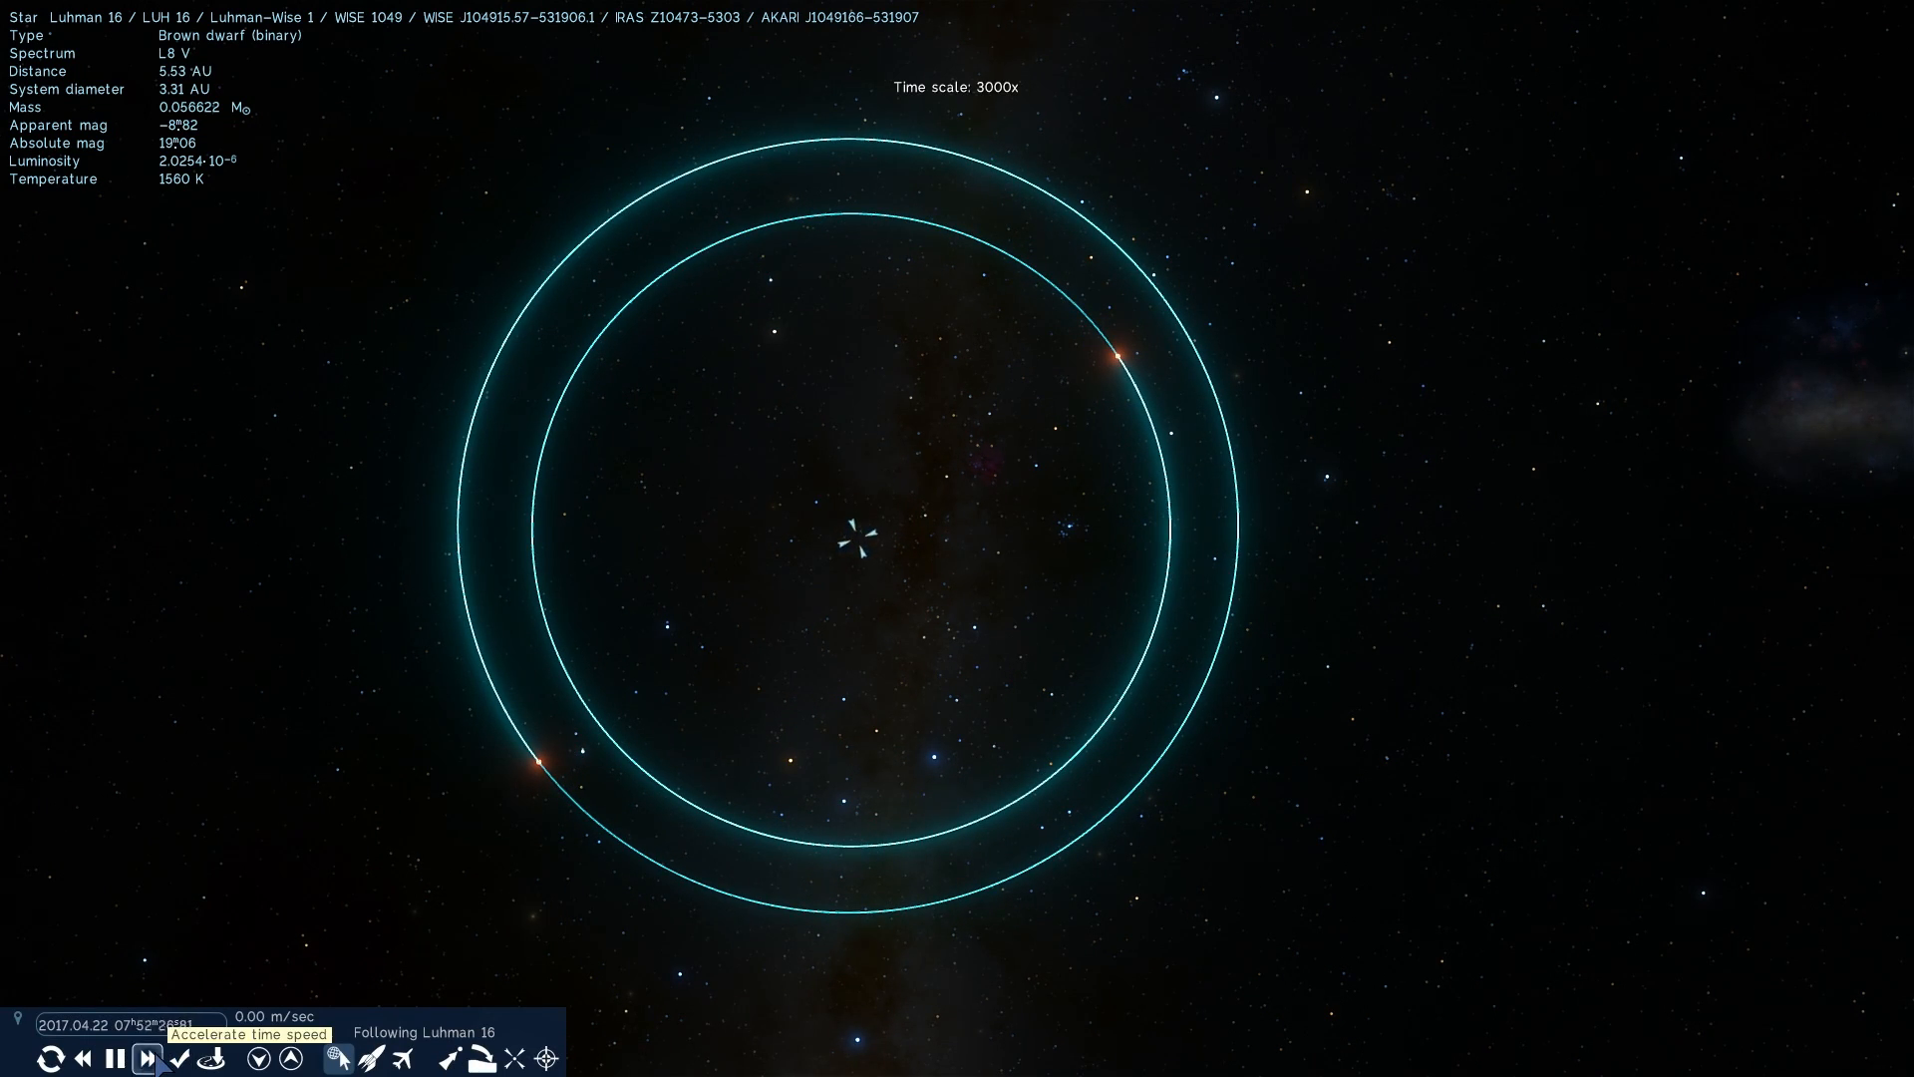
left_click(148, 1058)
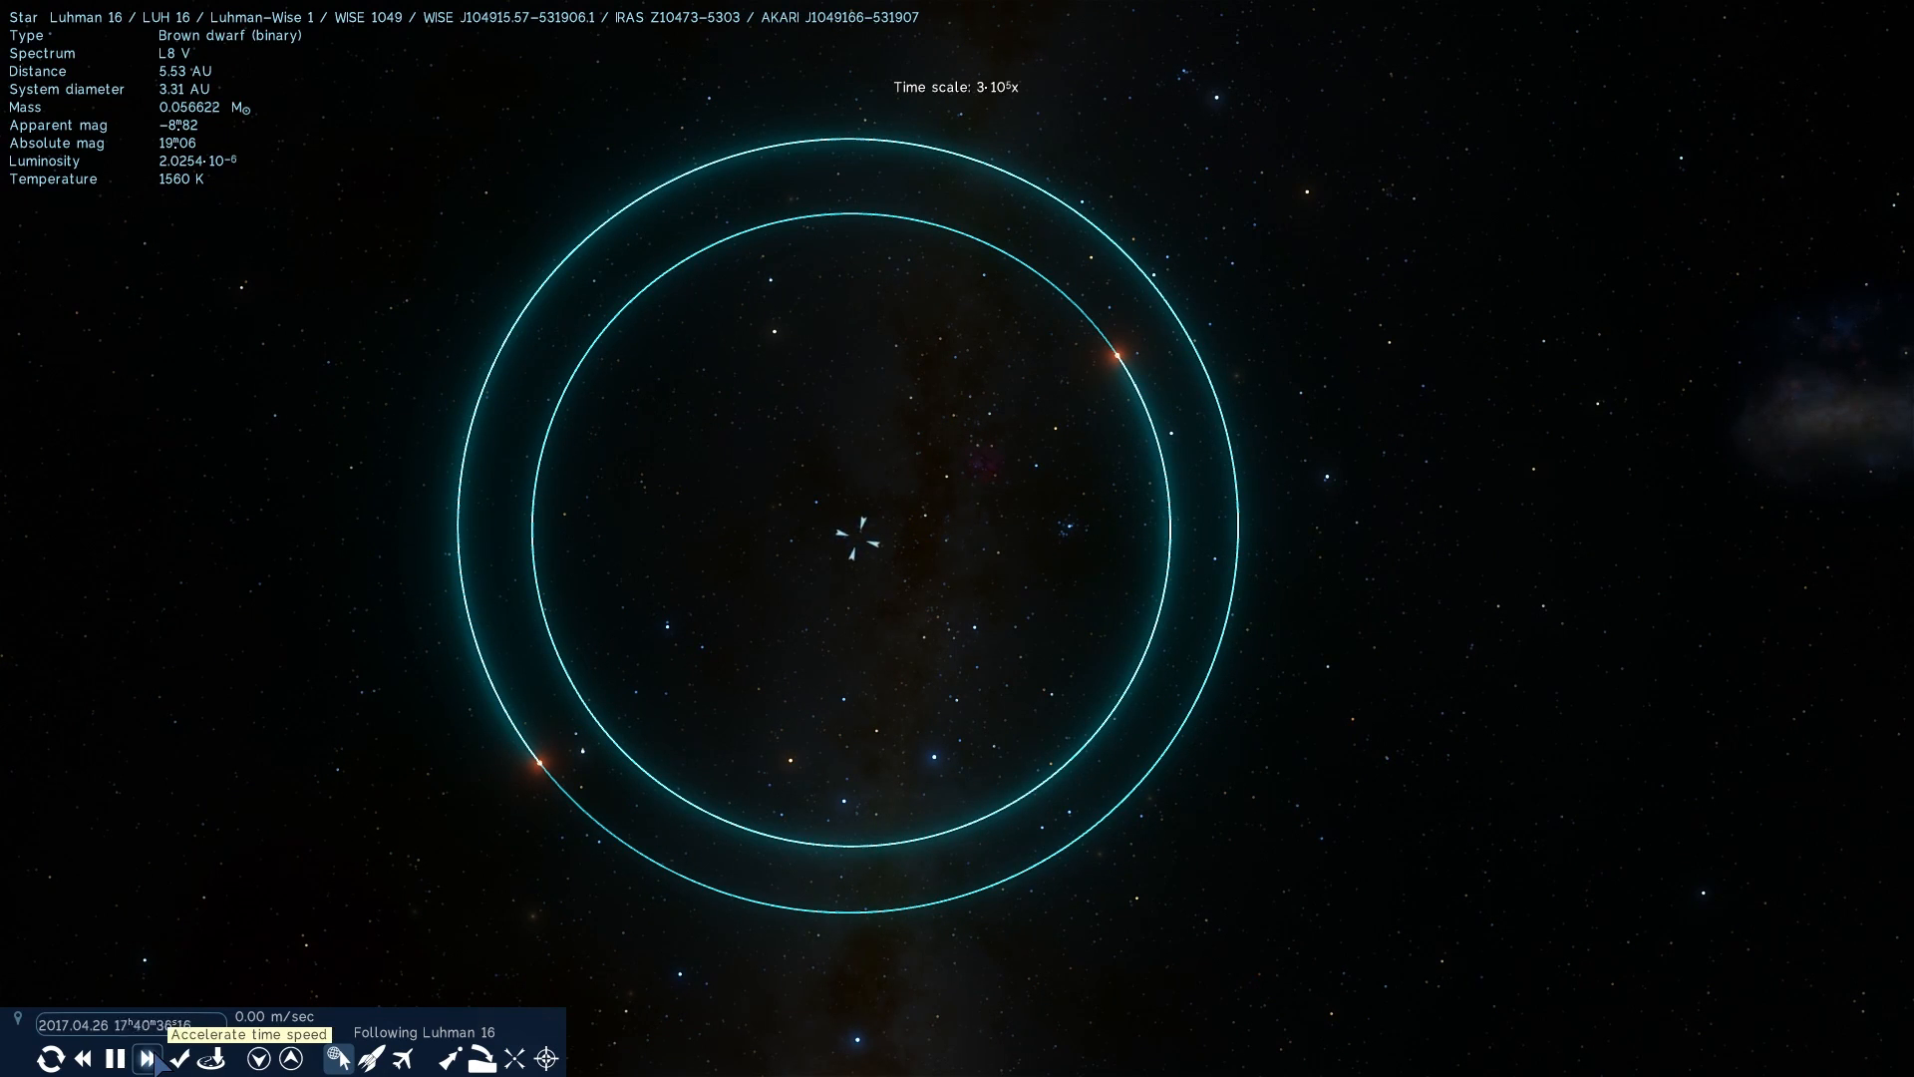
left_click(147, 1059)
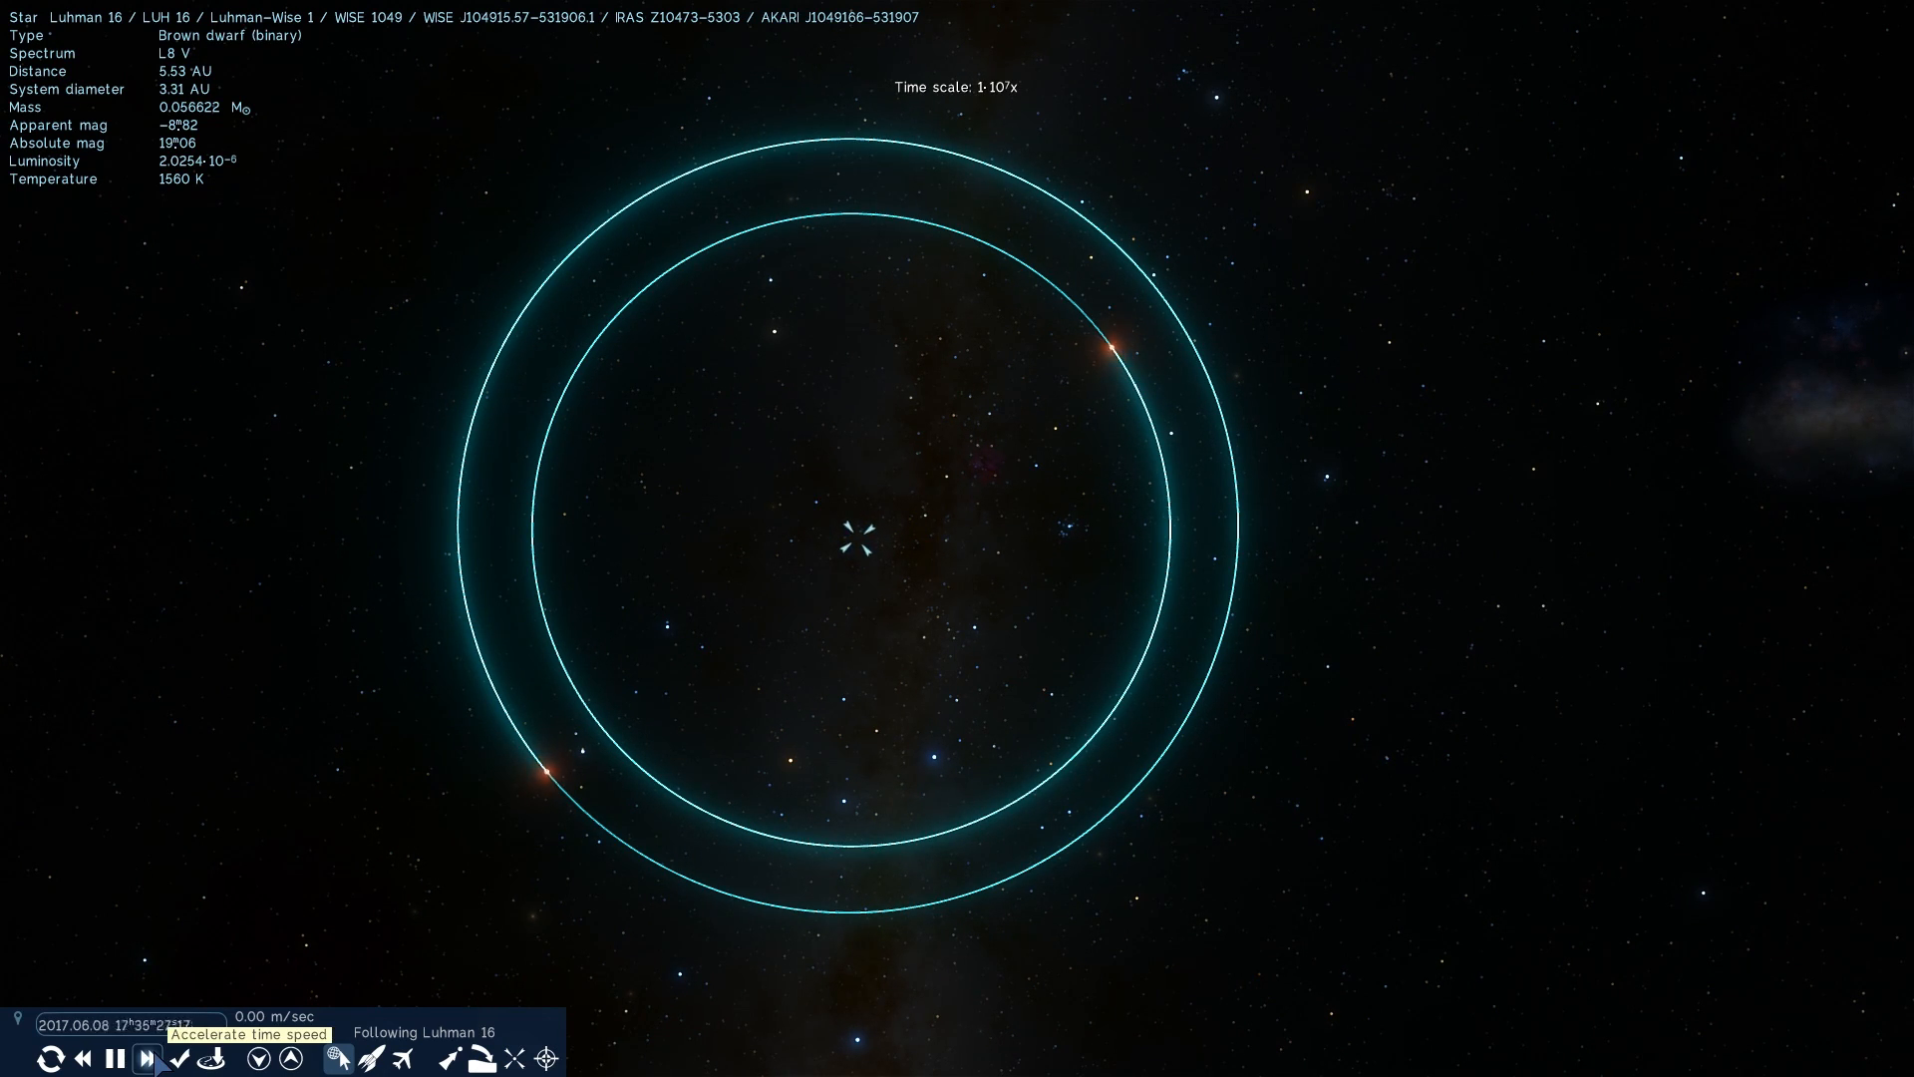
left_click(145, 1059)
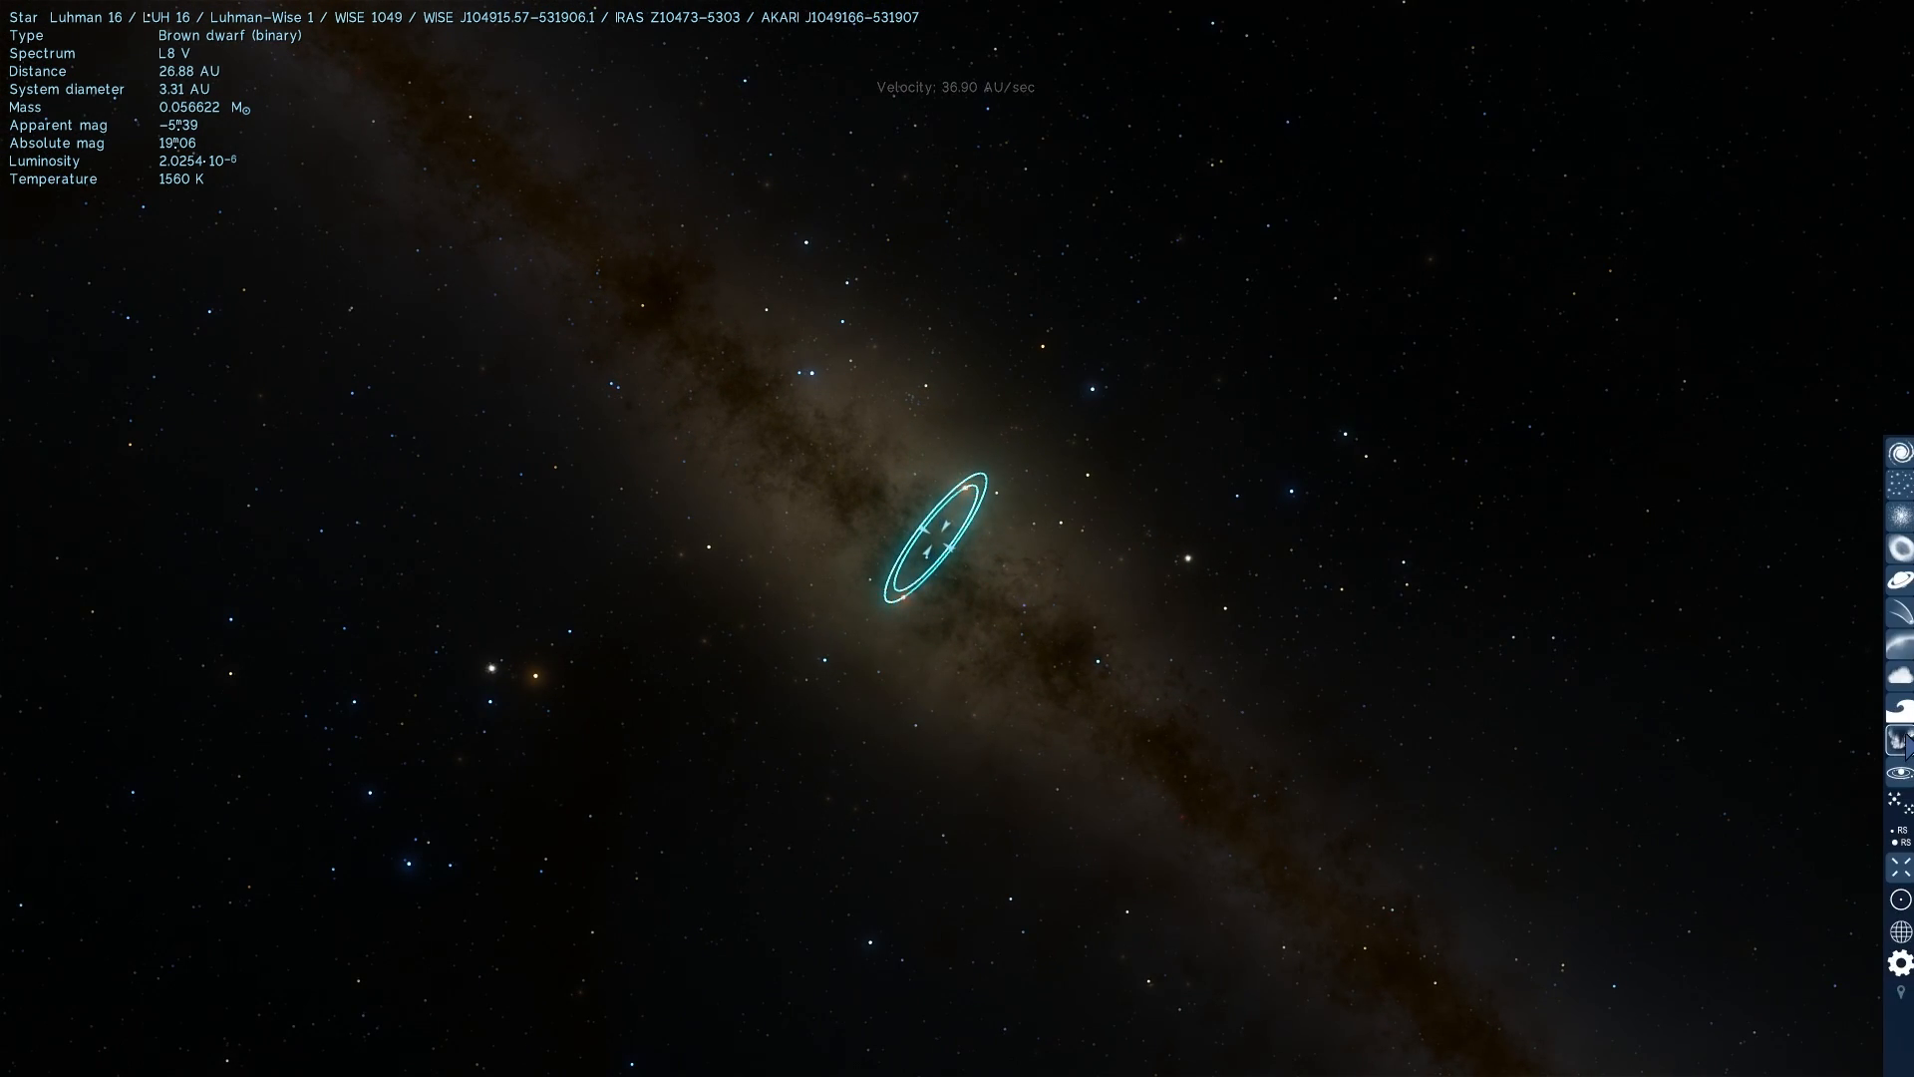
Hide the orbits and return time to normal speed with both dwarfs visible
left_click(1895, 742)
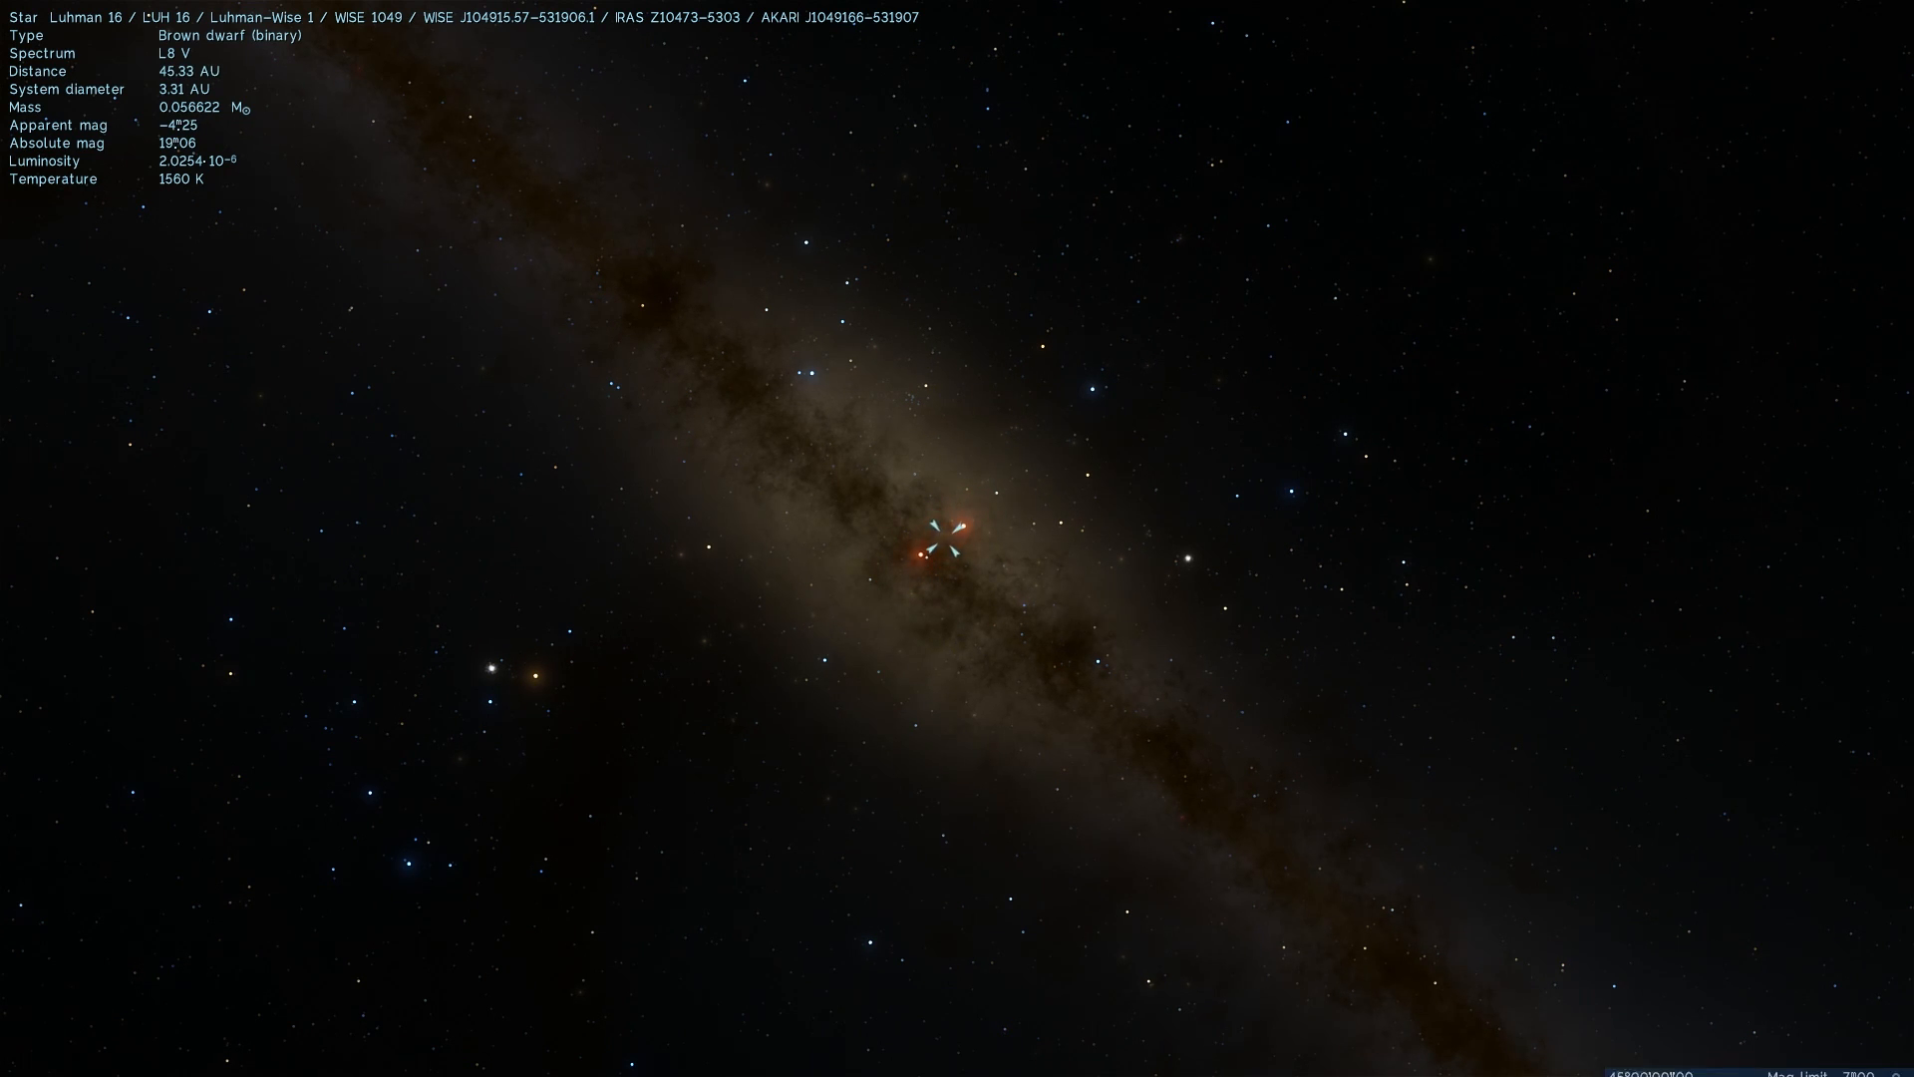
left_click(1714, 1057)
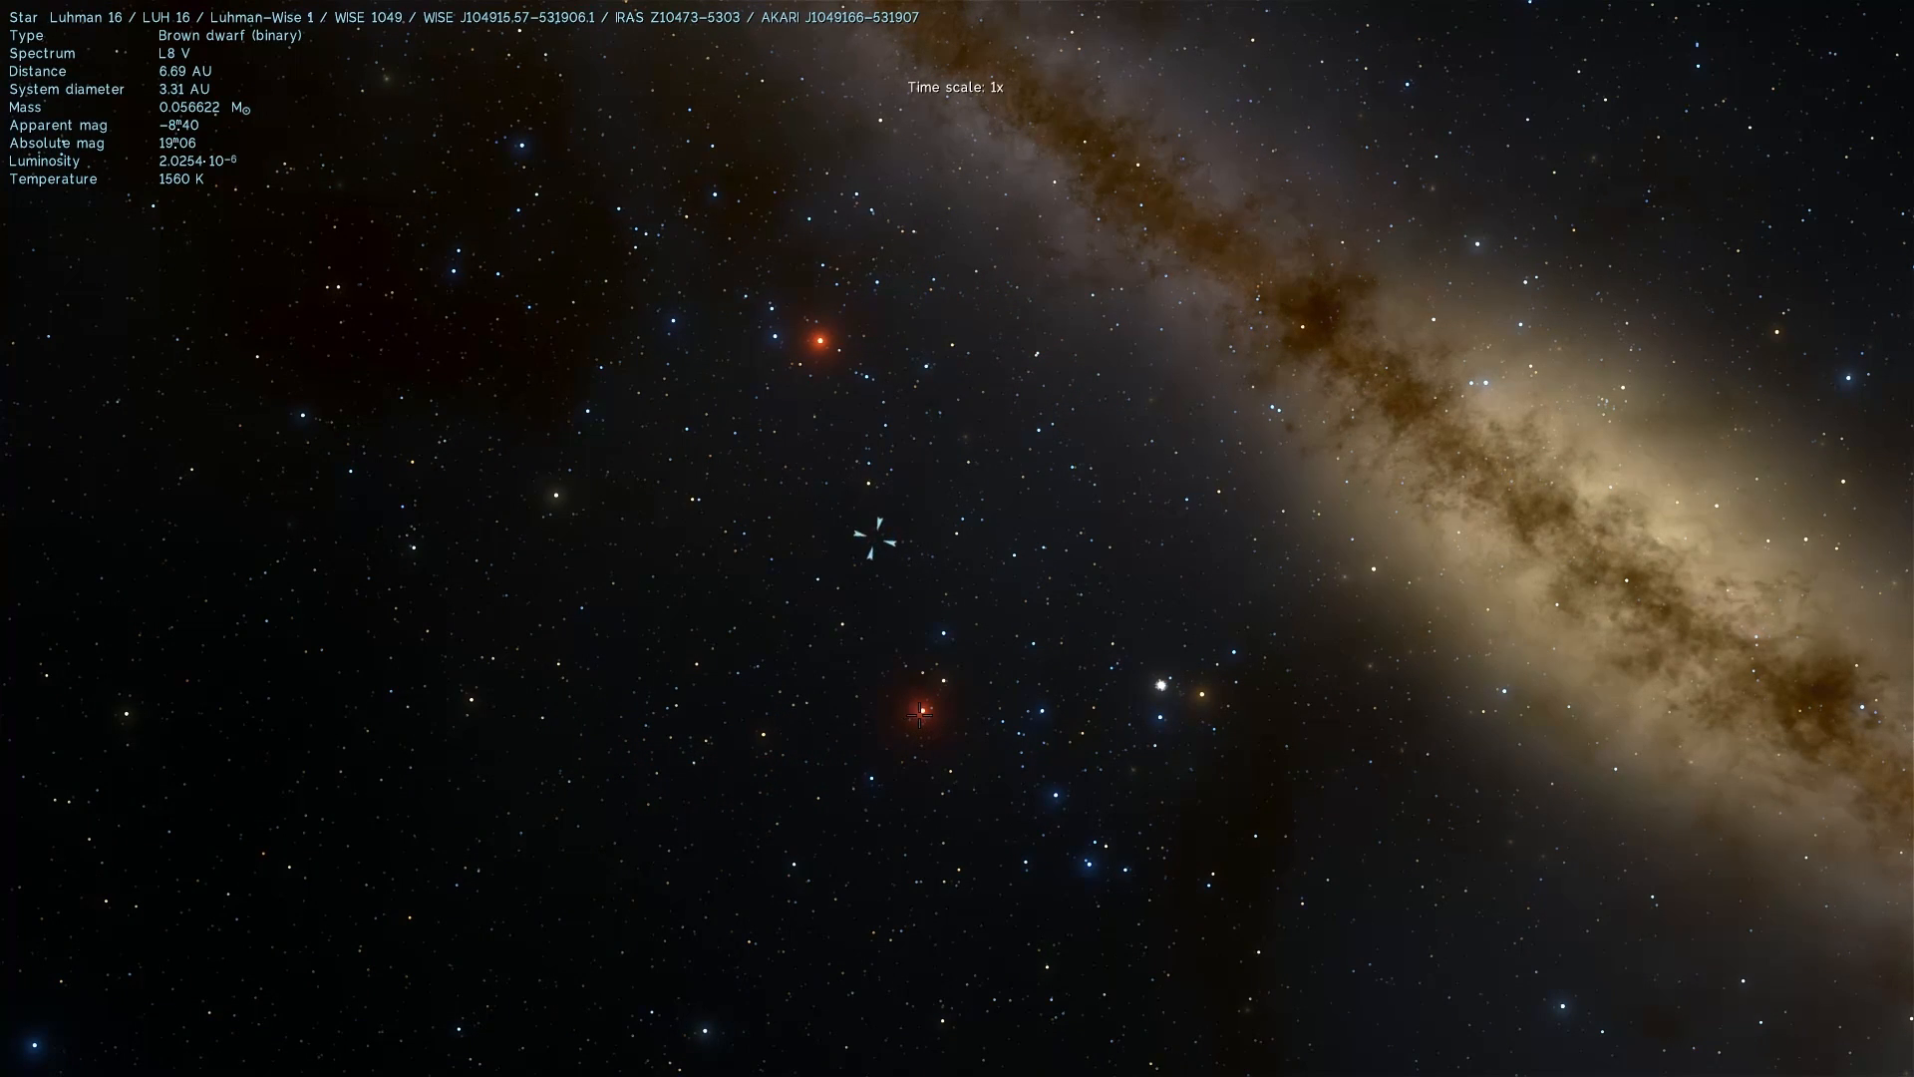
Select the brown dwarf and fly in until its banded red disc fills the view
left_click(921, 710)
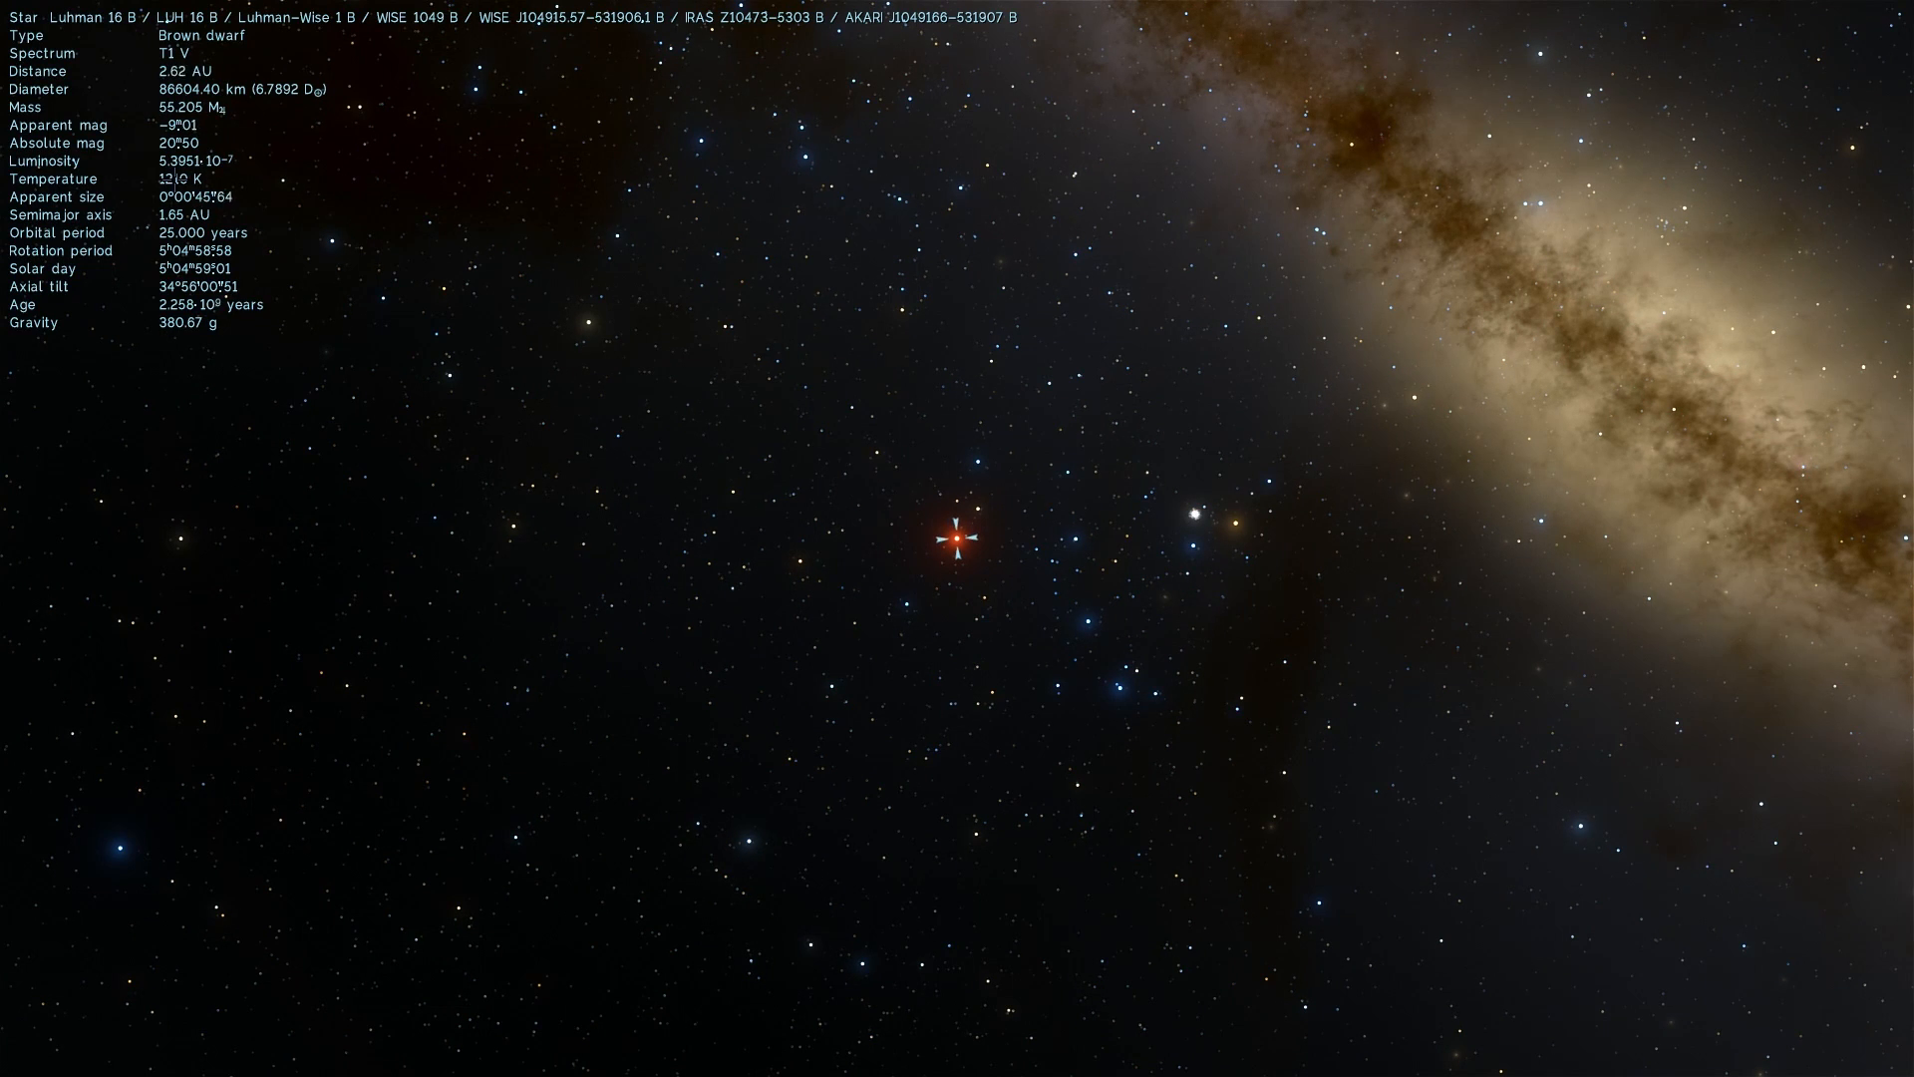
scroll("up", 3)
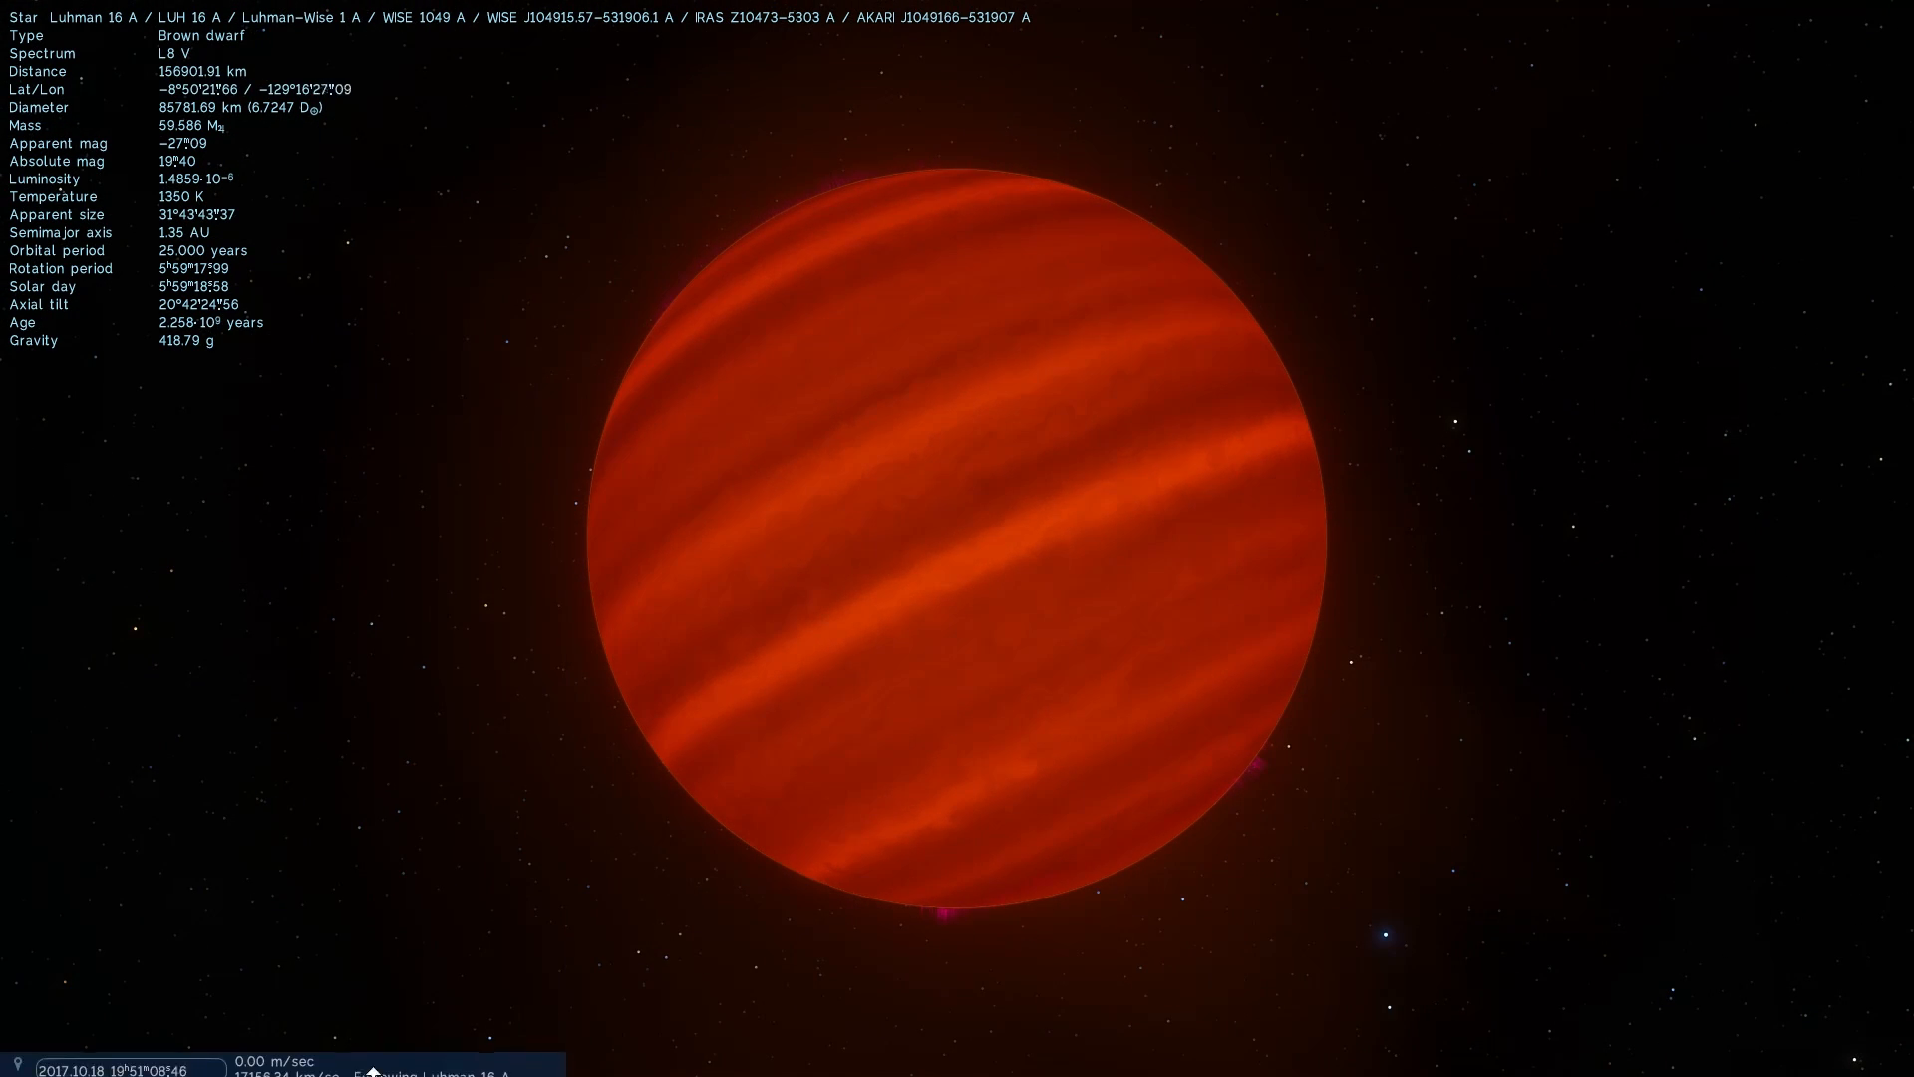
Orbit the camera around Luhman 16 A to look over its banded surface
left_click(151, 1059)
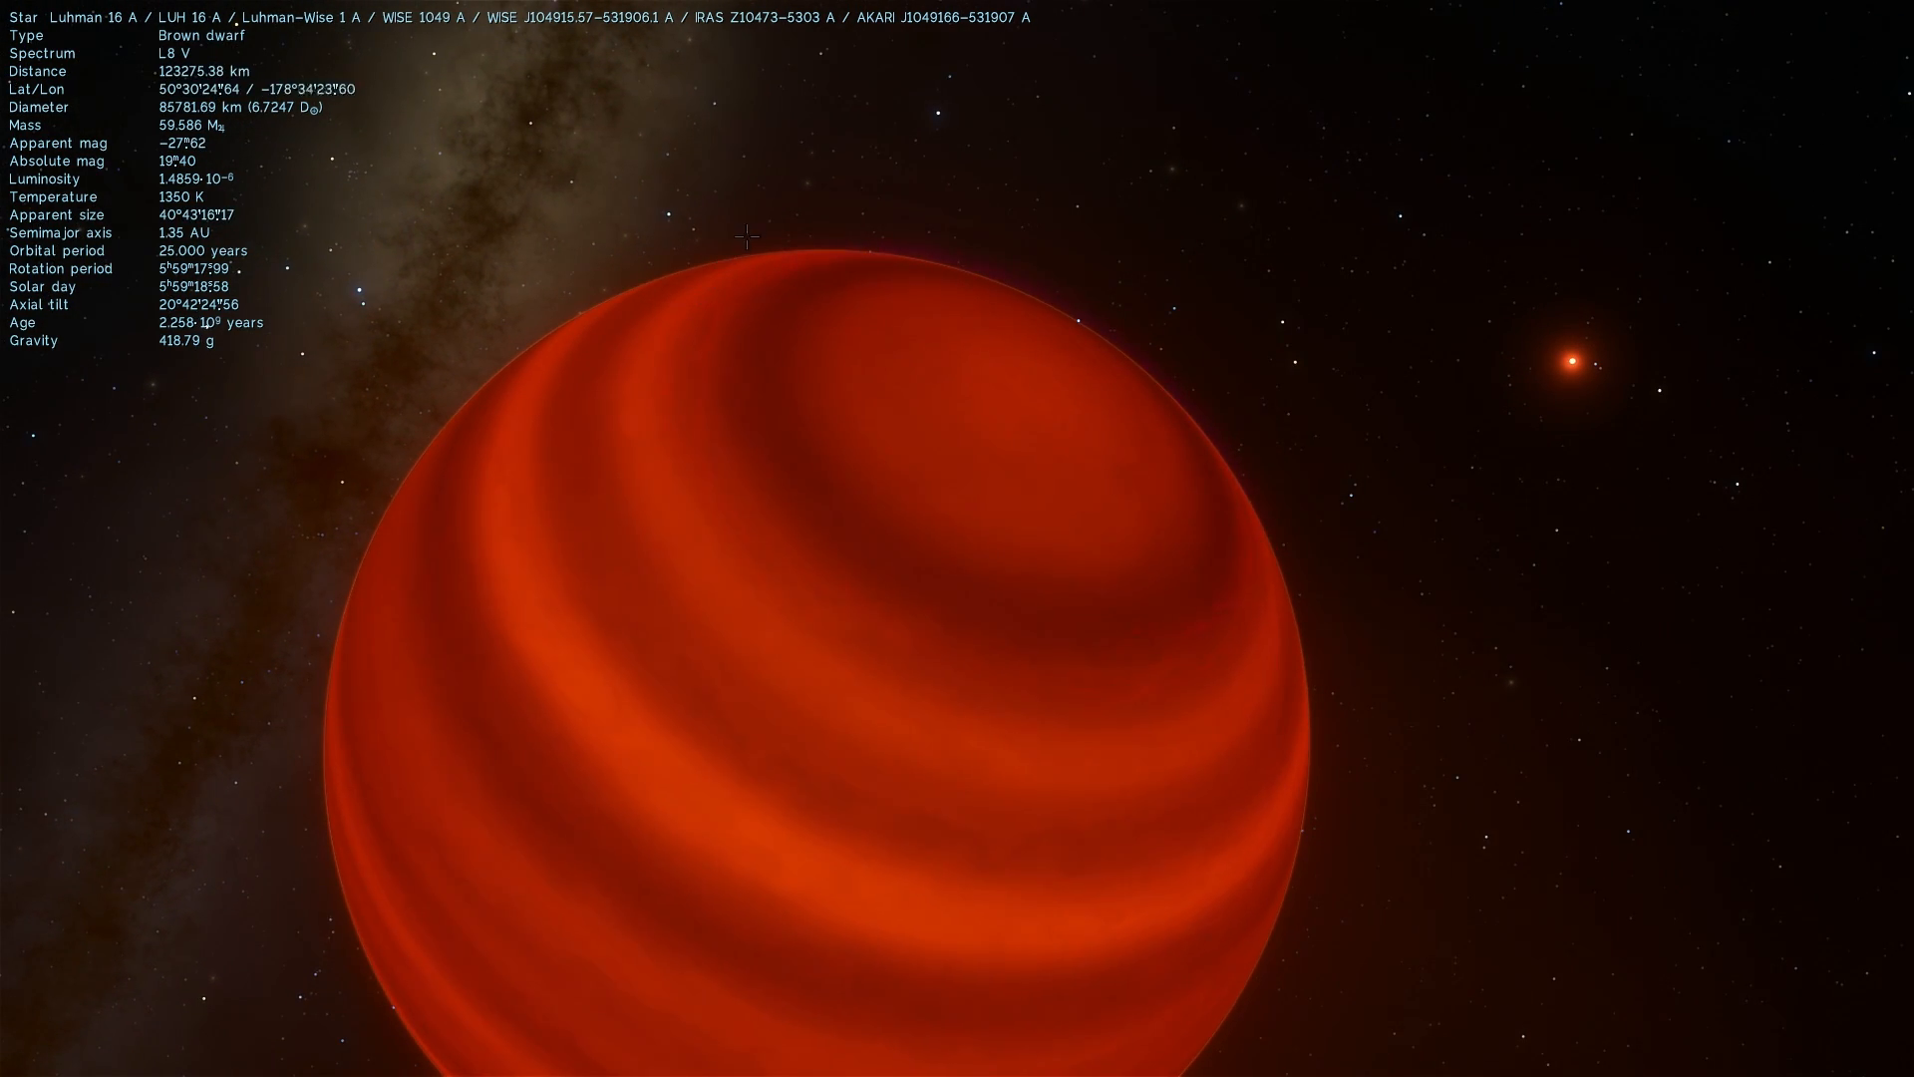
left_click_drag(744, 231, 726, 546)
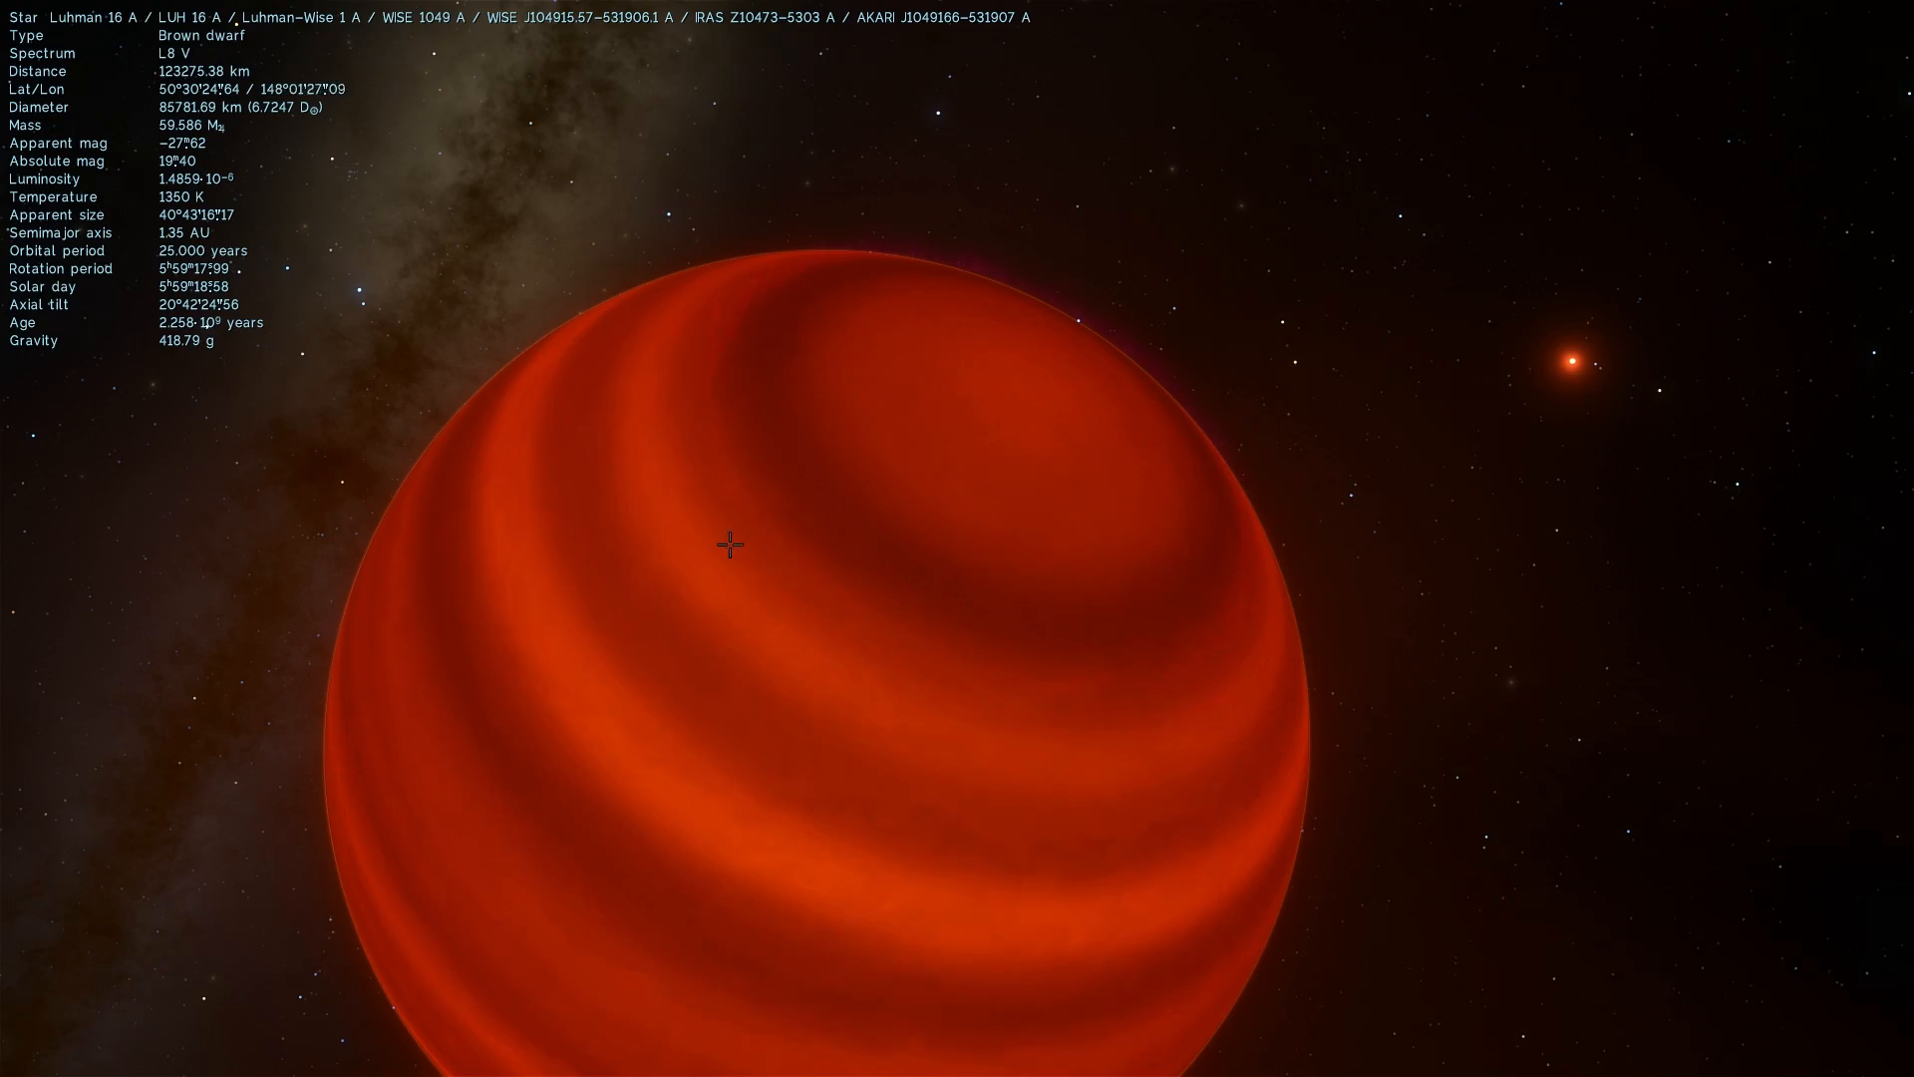
left_click_drag(725, 546, 1078, 329)
type("LUH 16 B")
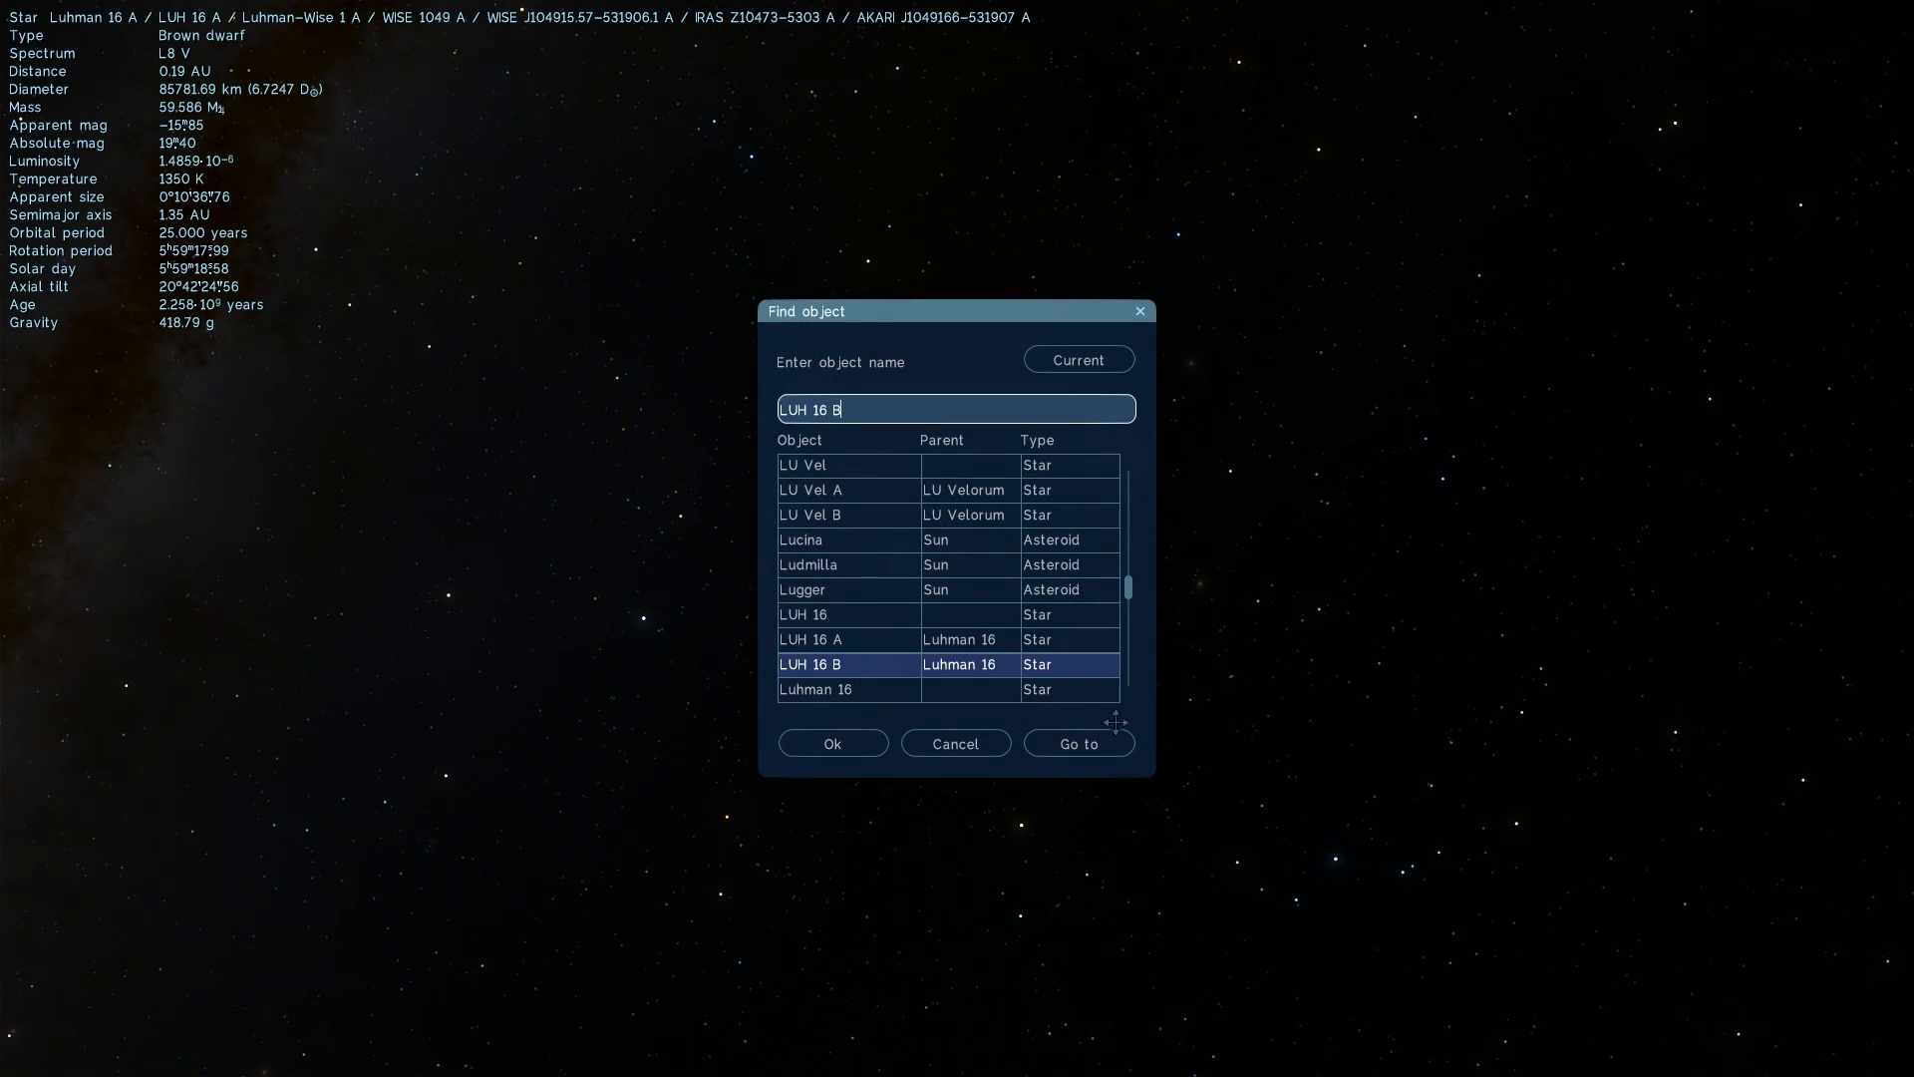
Travel to Luhman 16 B for a close view of its pink polar auroras
left_click(1076, 743)
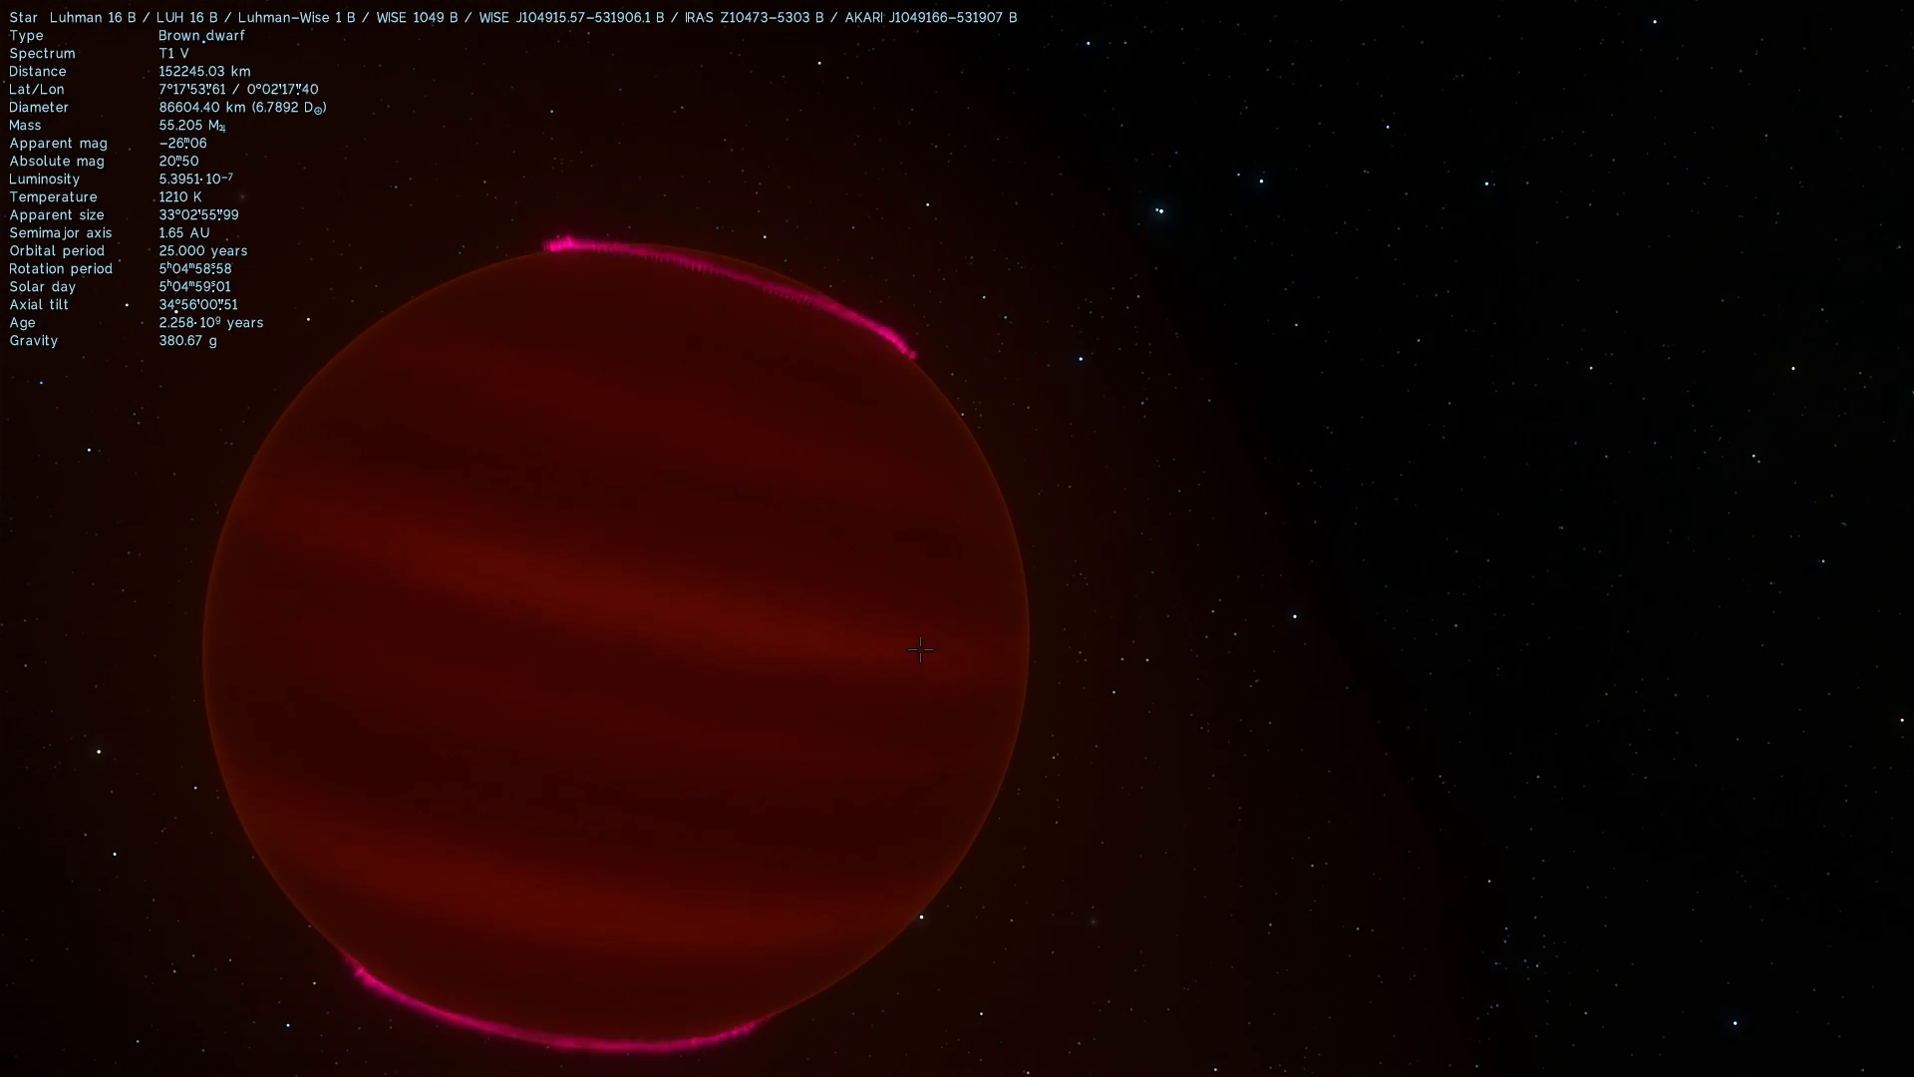
Orbit around Luhman 16 B and zoom out so it appears small against the stars
left_click_drag(921, 648, 707, 680)
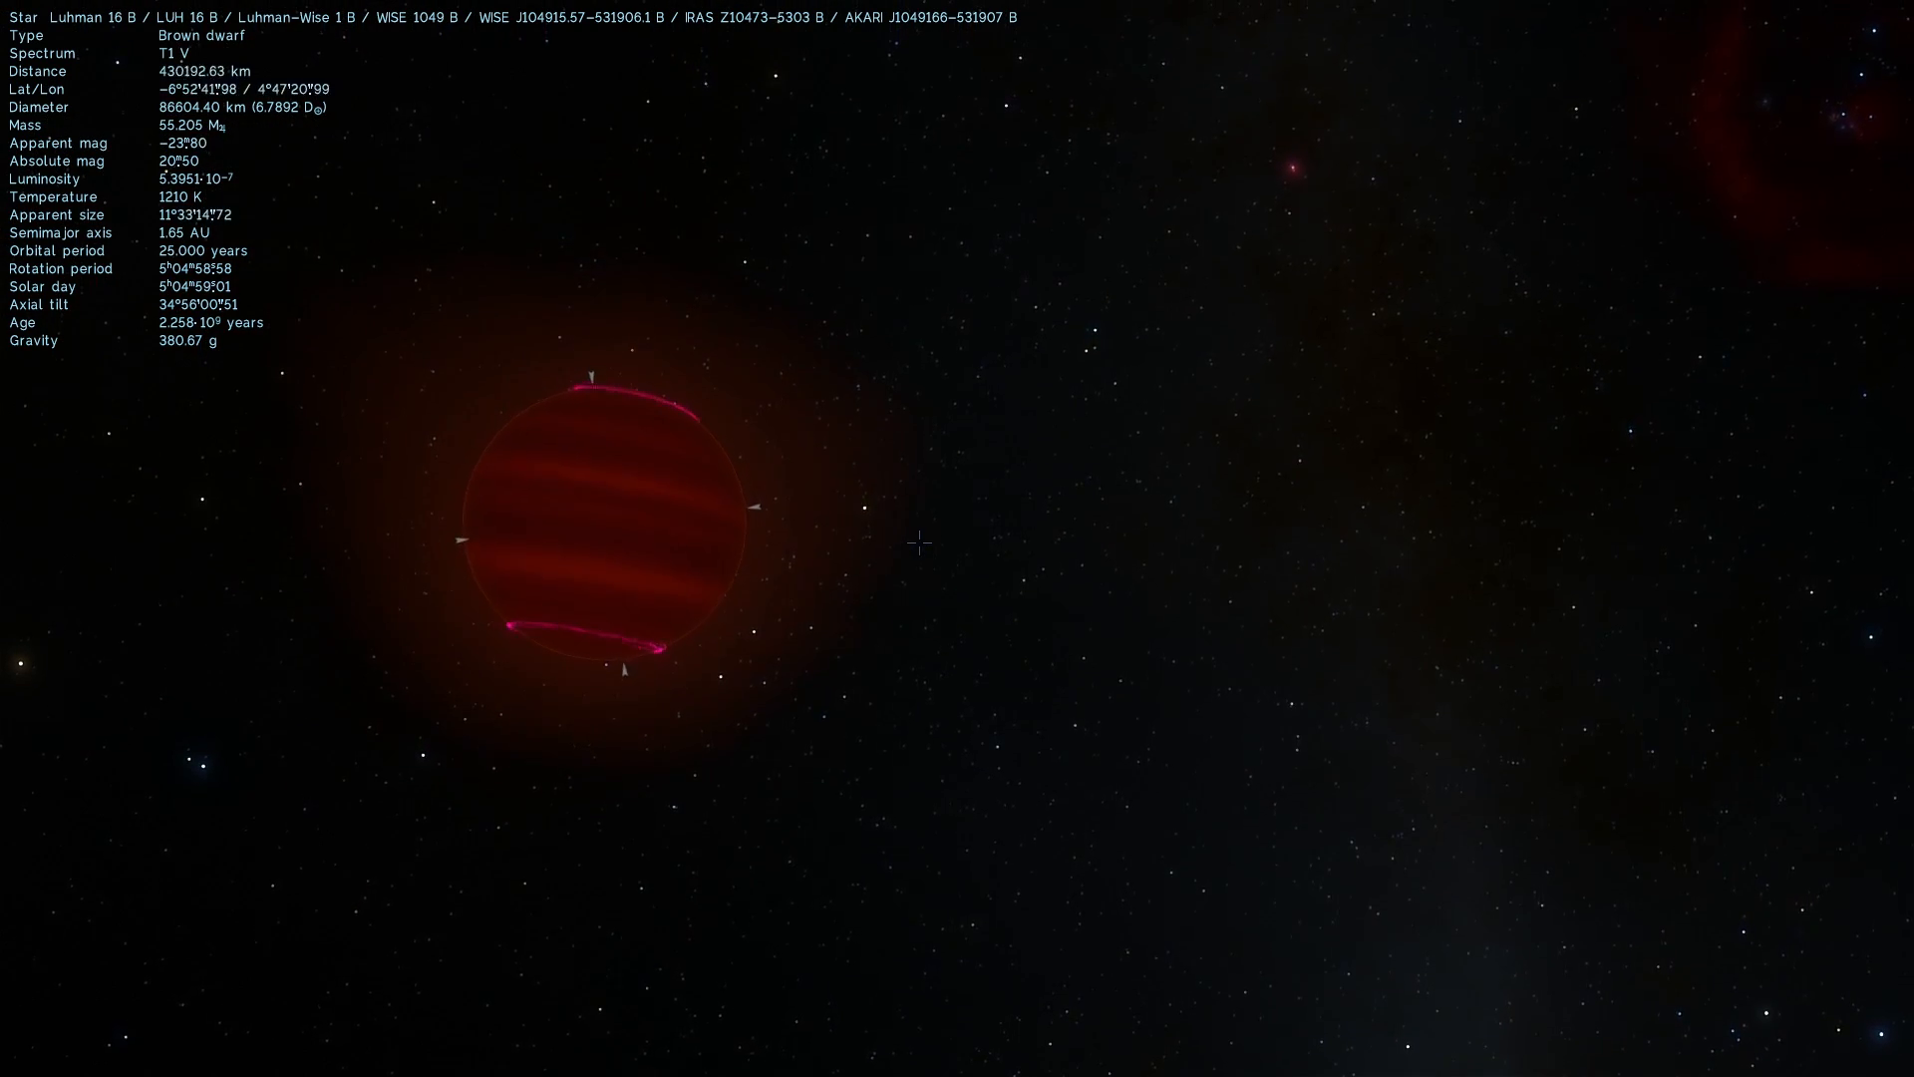
scroll("down", 3)
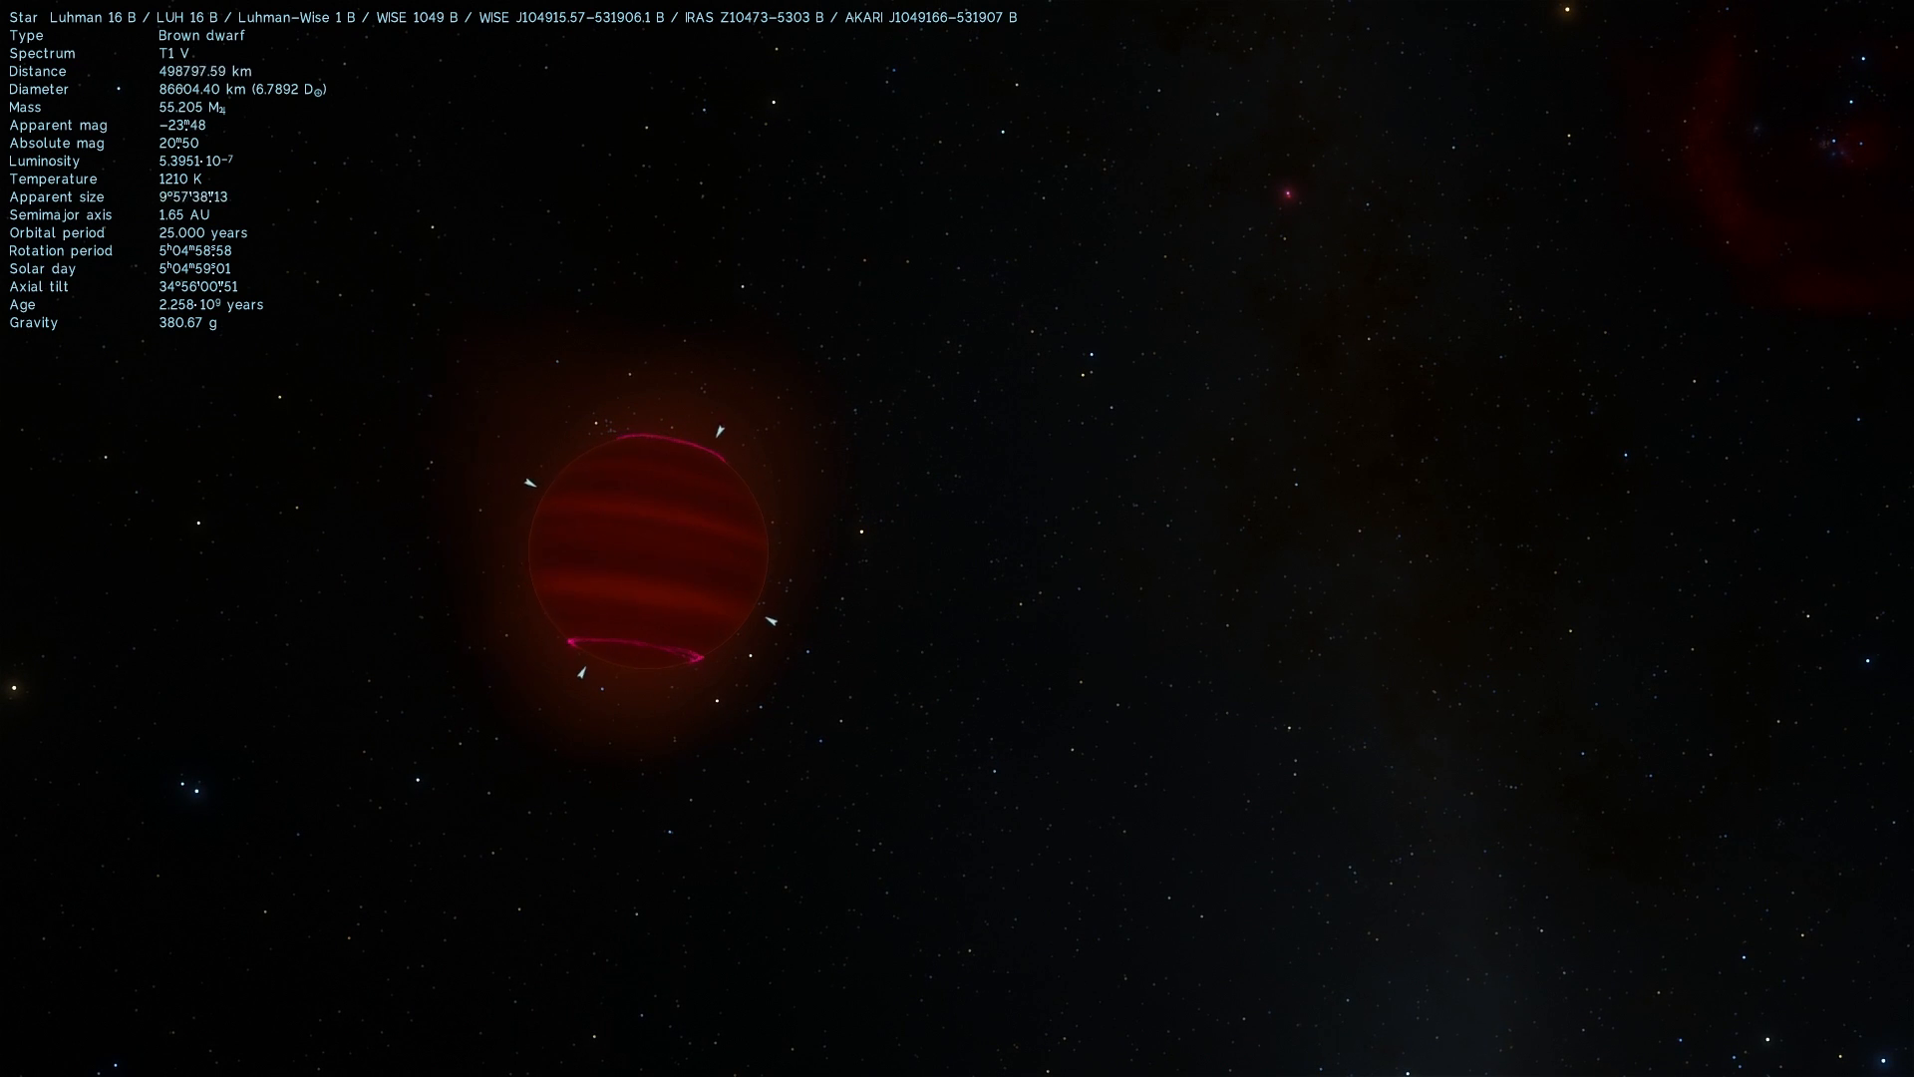